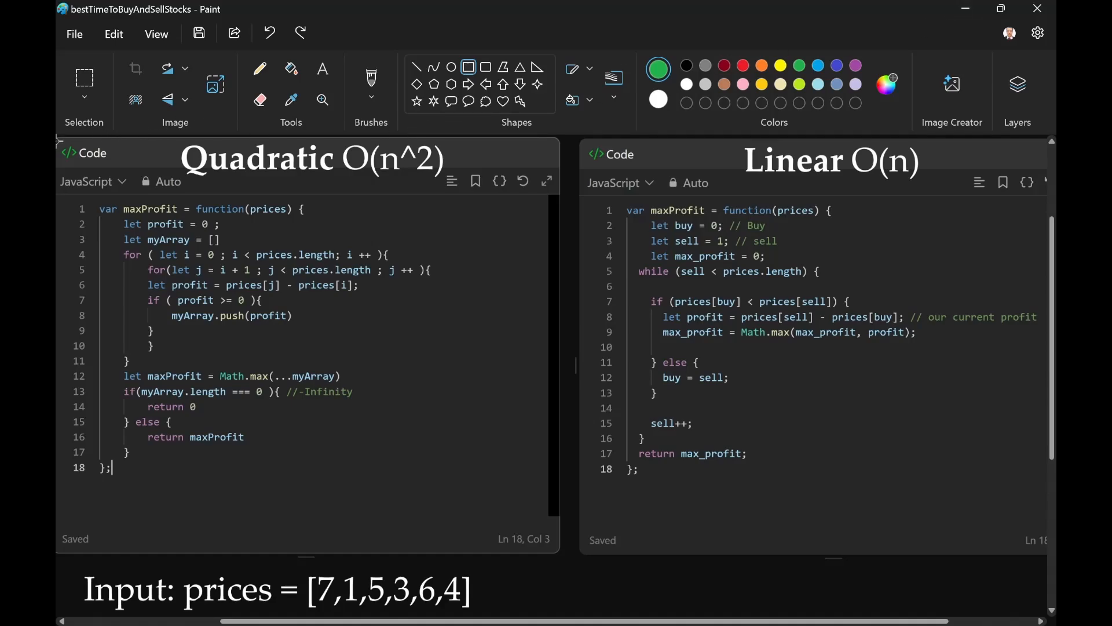
Step: Draw a green rectangle outlining the whole left Quadratic O(n^2) code panel
drag(57, 136, 572, 571)
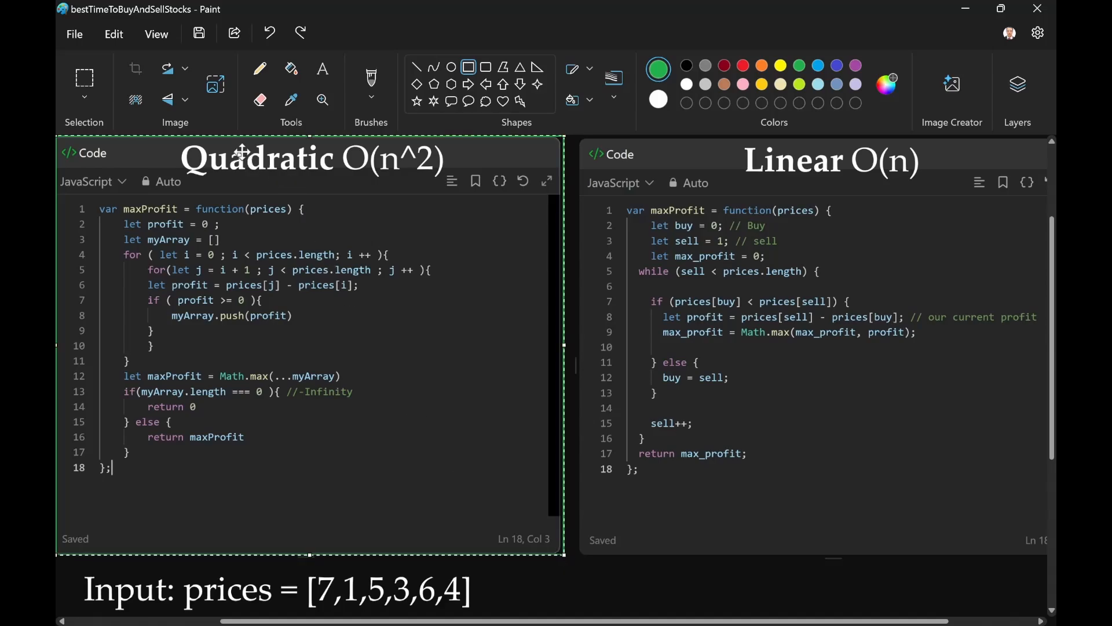
mouse_move(154, 237)
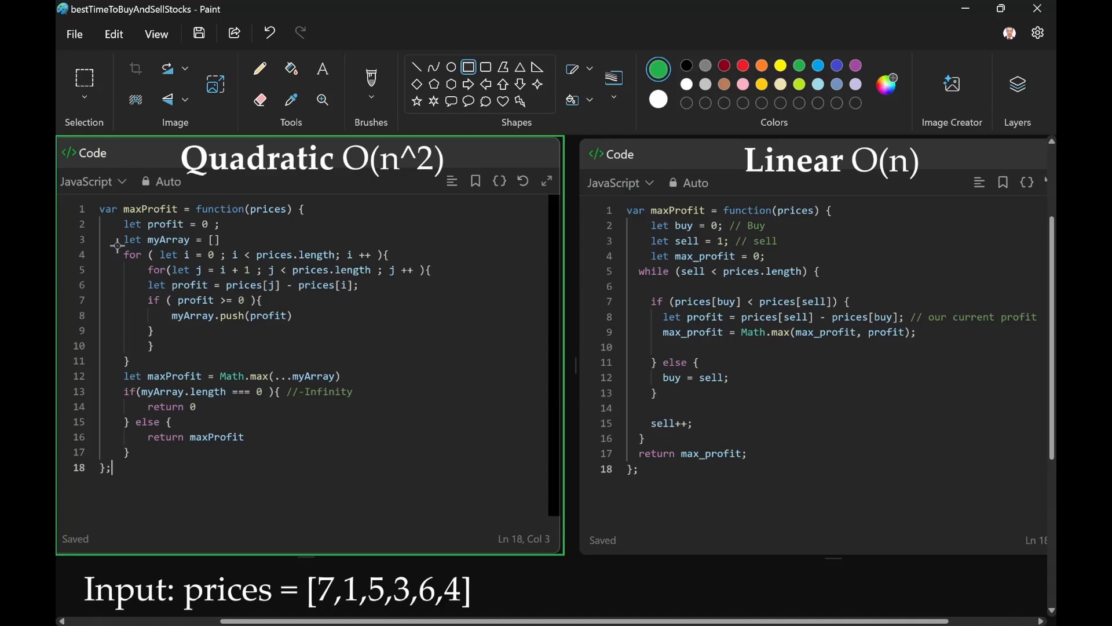
Step: Box the two nested for-loop lines (lines 4–5) of the quadratic code in green
drag(114, 245, 445, 277)
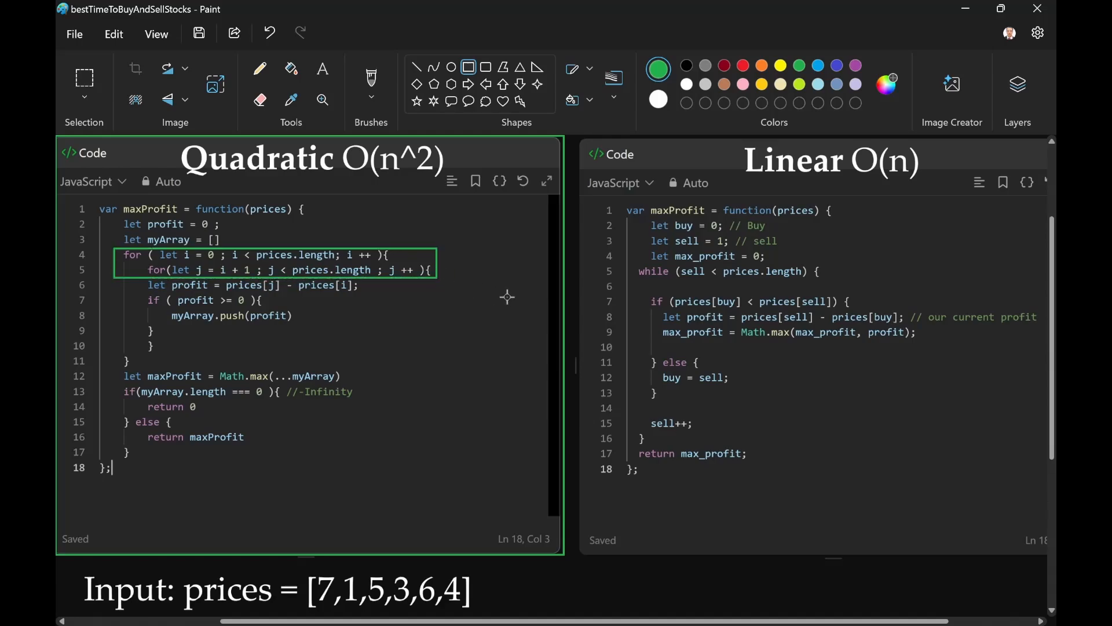
mouse_move(498, 291)
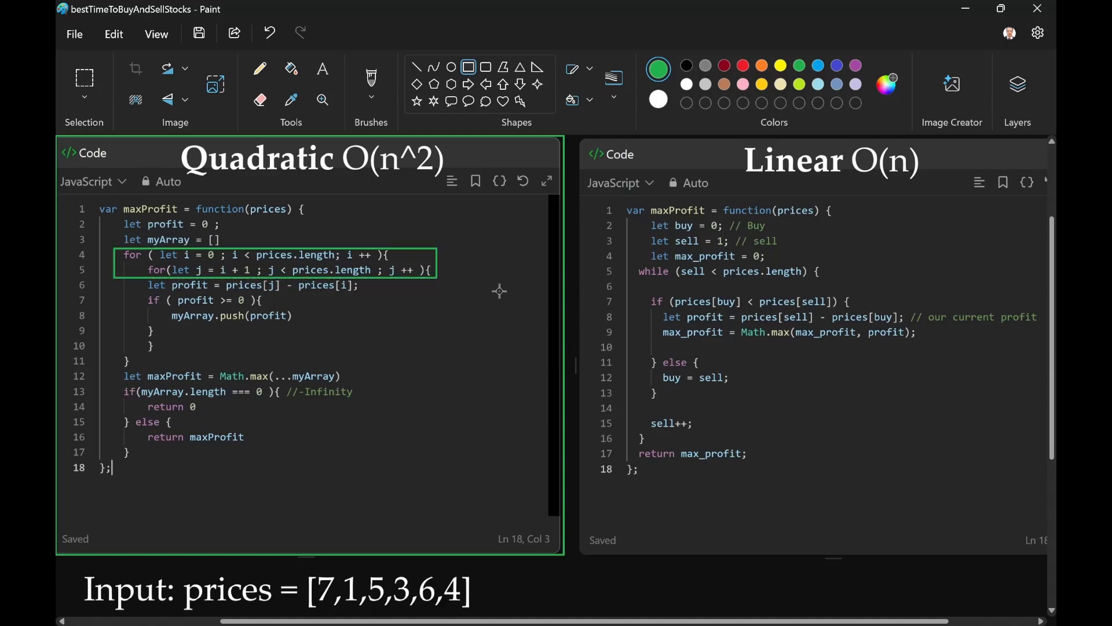
mouse_move(360, 289)
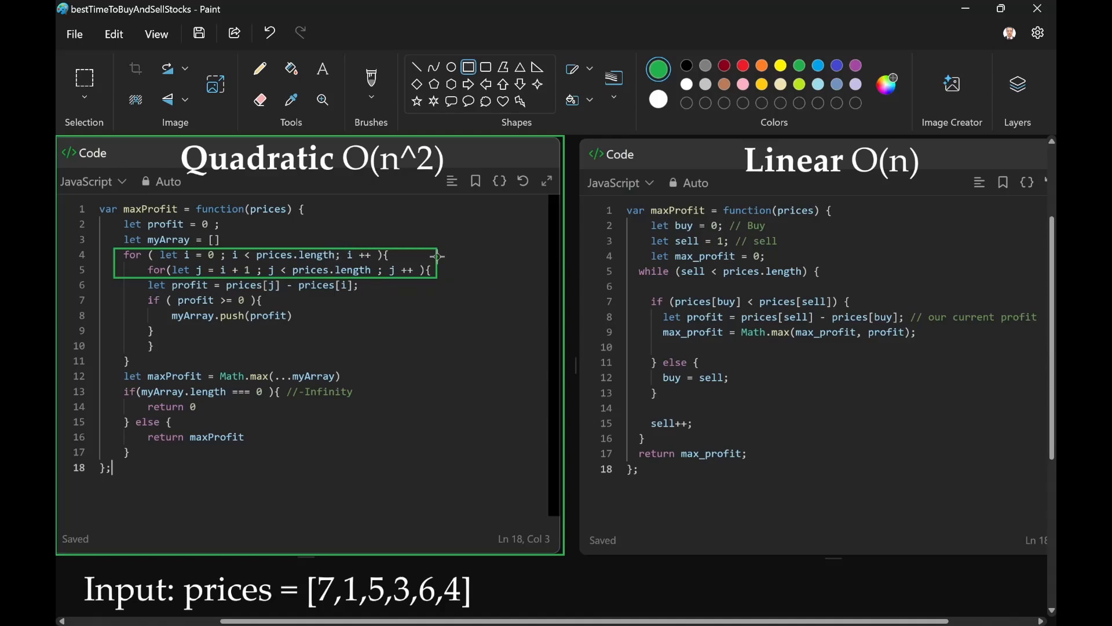
mouse_move(238, 308)
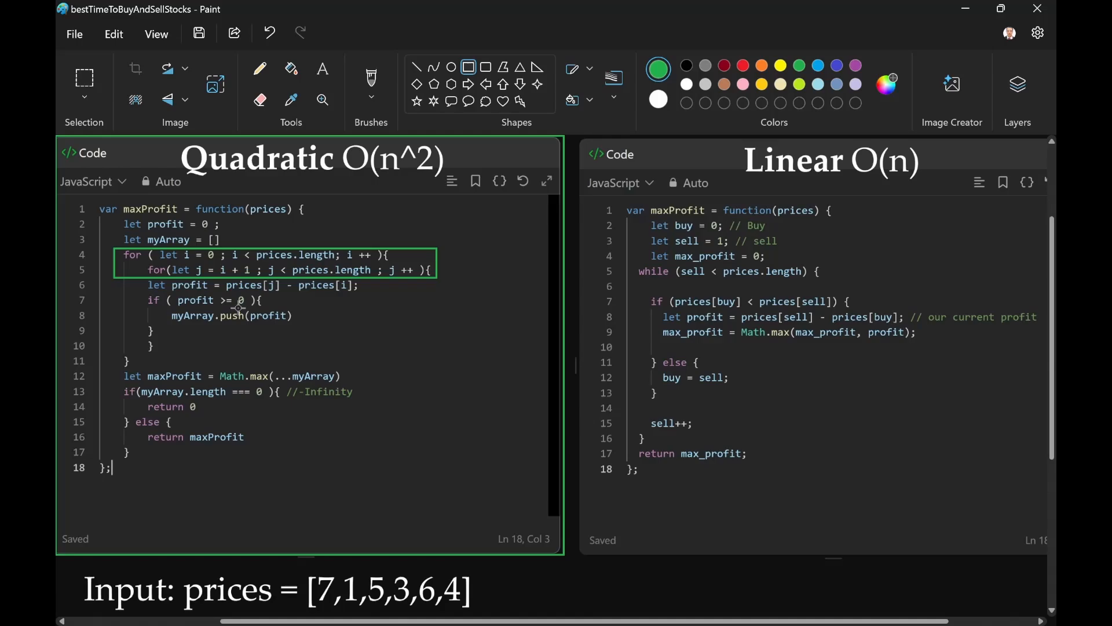
mouse_move(230, 320)
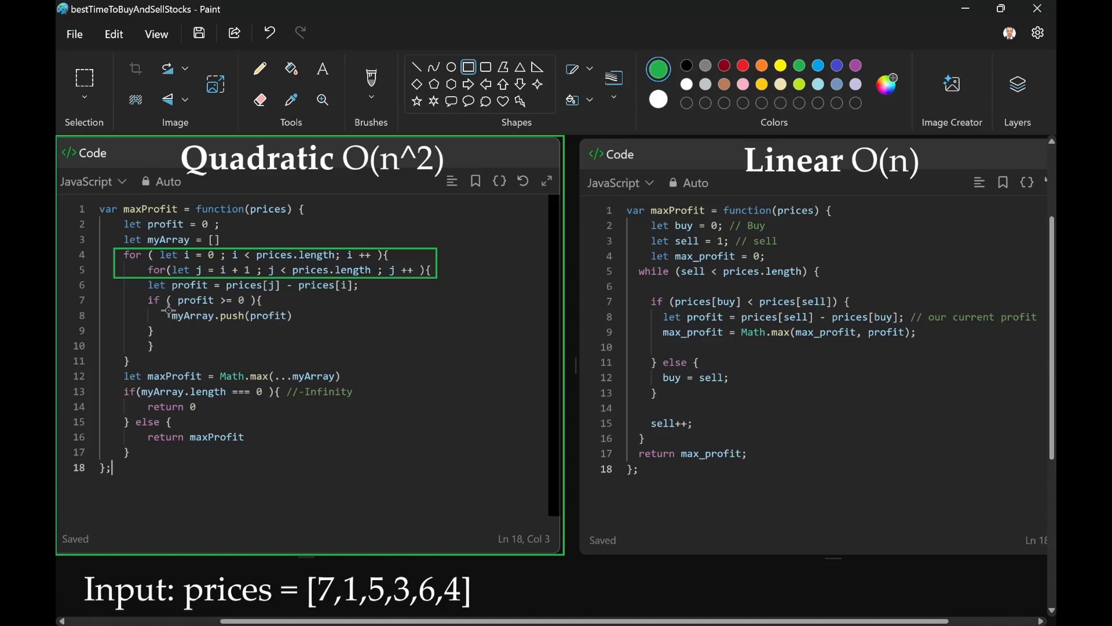
mouse_move(301, 318)
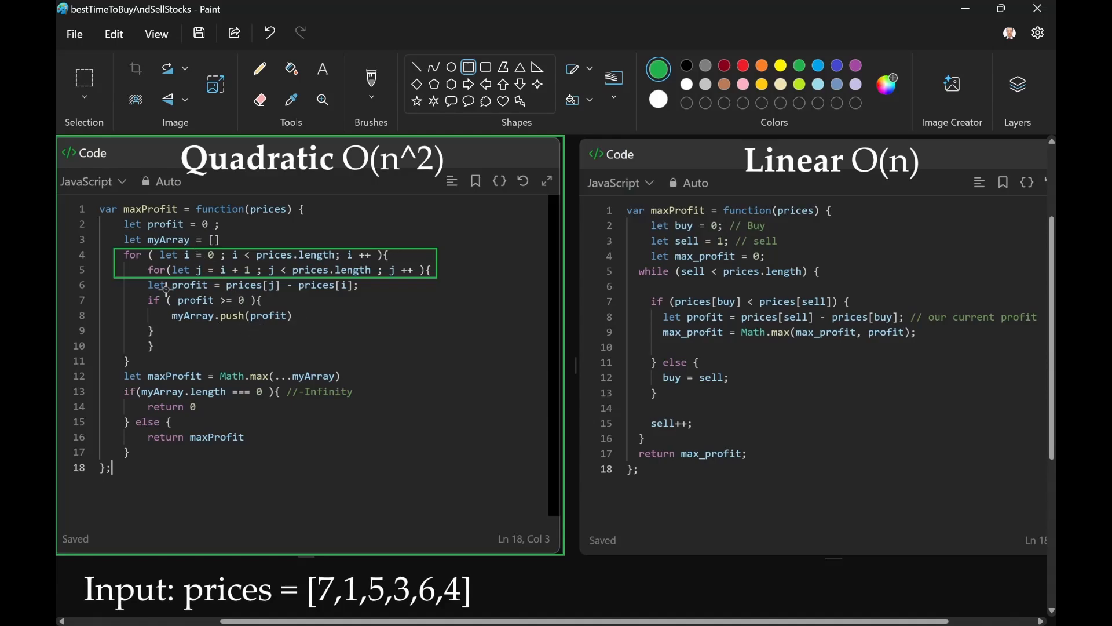
mouse_move(327, 306)
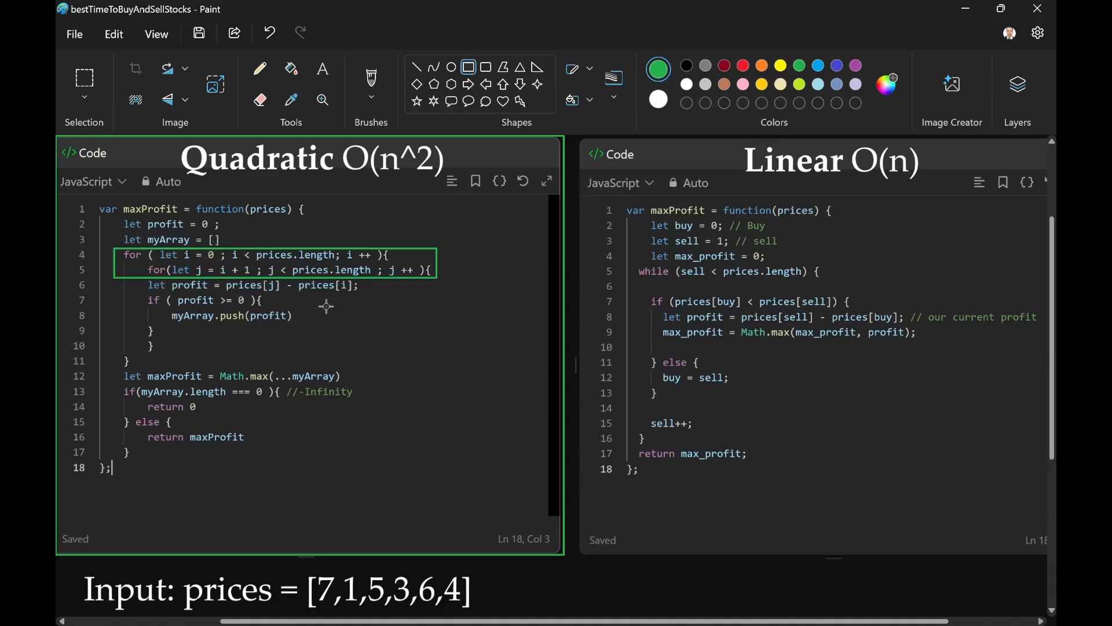
mouse_move(182, 383)
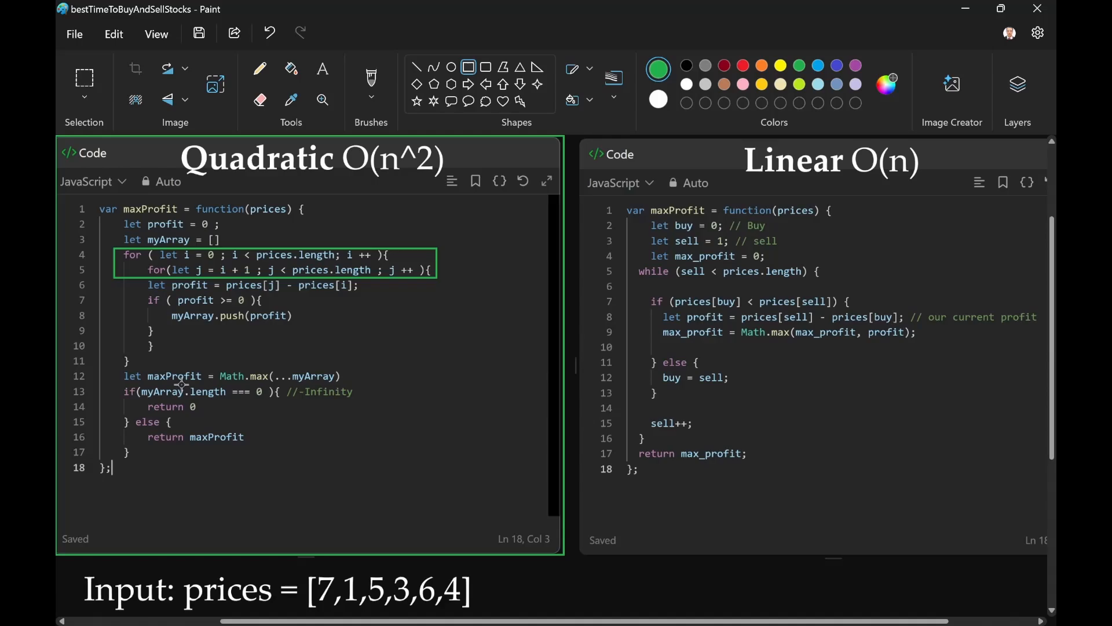
mouse_move(223, 383)
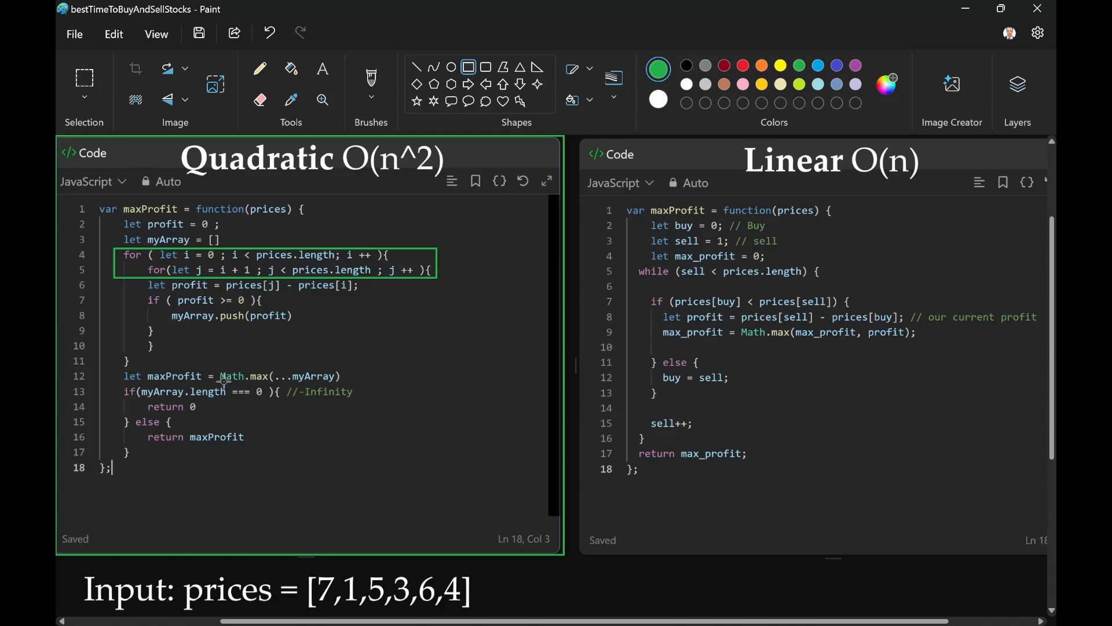
mouse_move(270, 384)
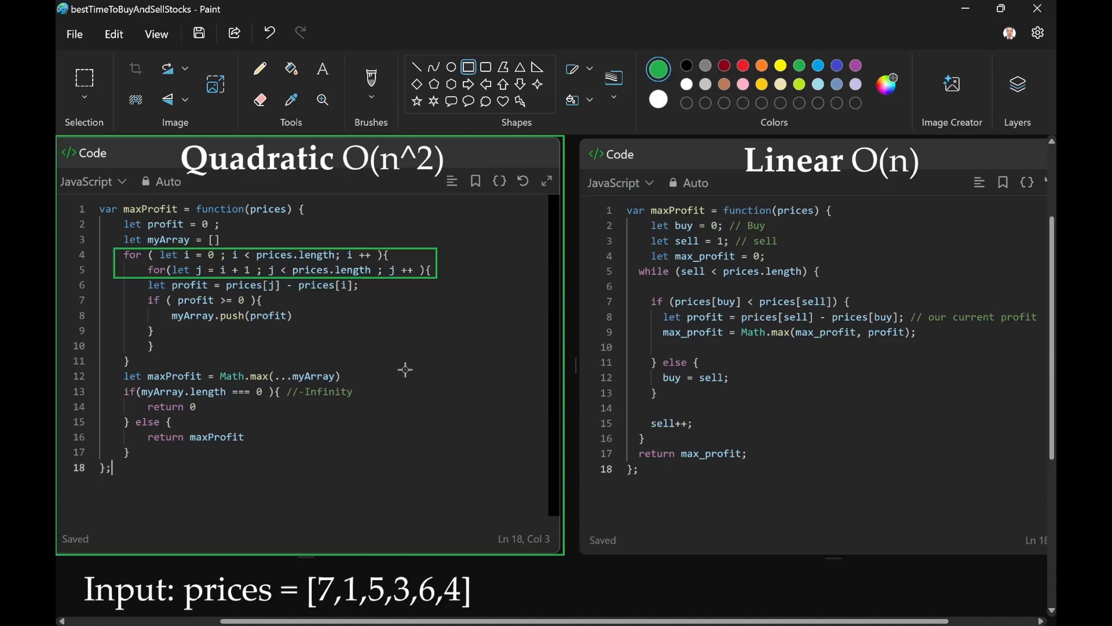
mouse_move(143, 437)
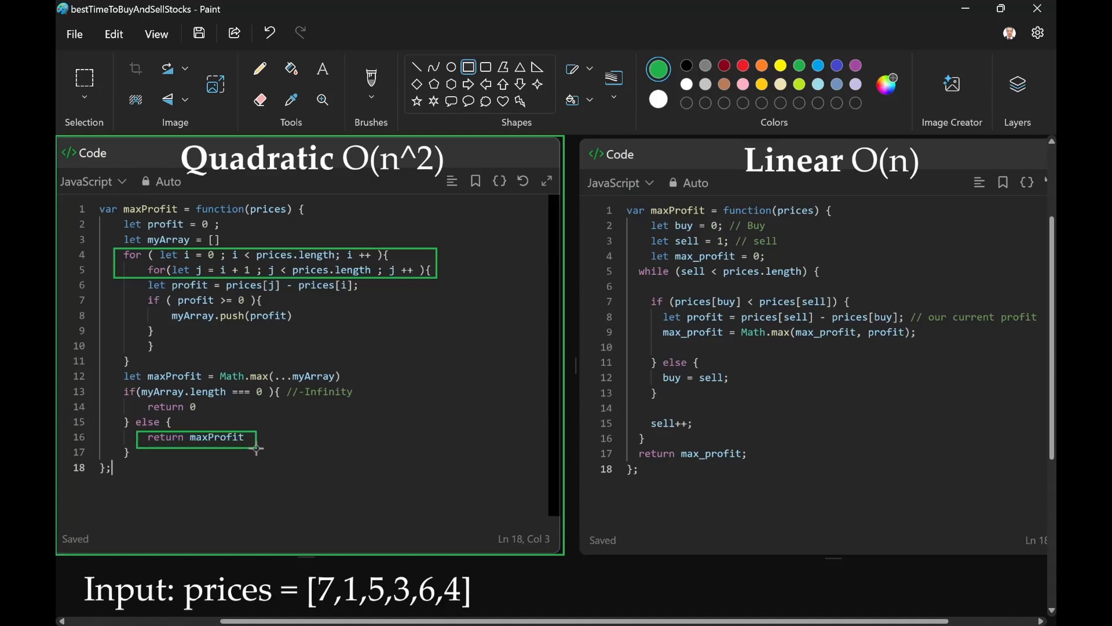
mouse_move(311, 447)
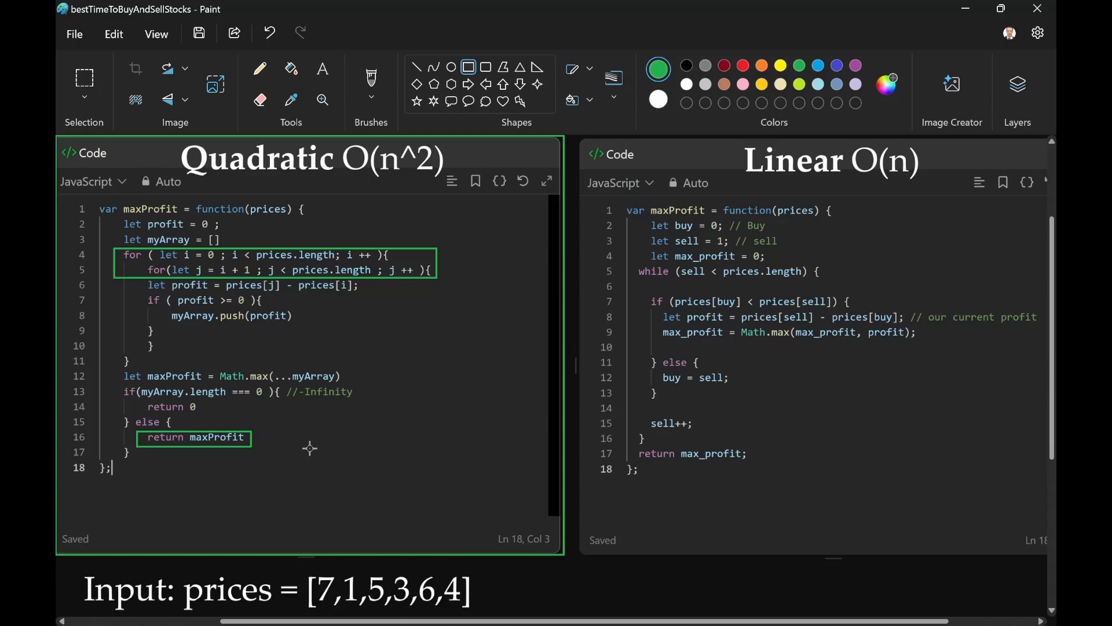
mouse_move(114, 381)
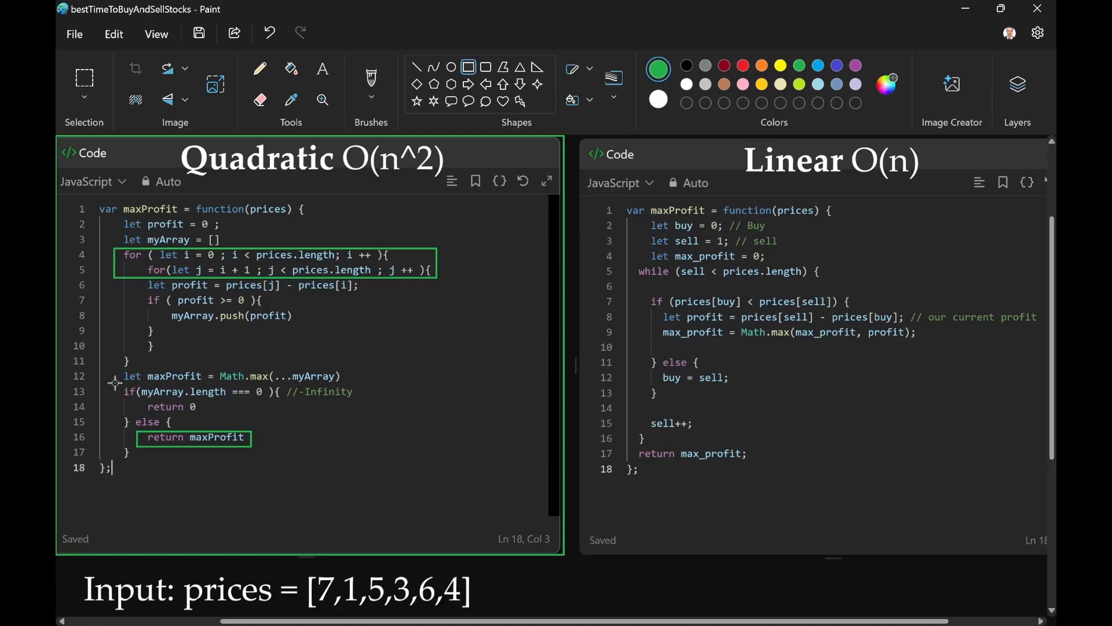
Step: Box the empty-array check and its return 0 line (lines 13–14) in green
drag(114, 382, 372, 417)
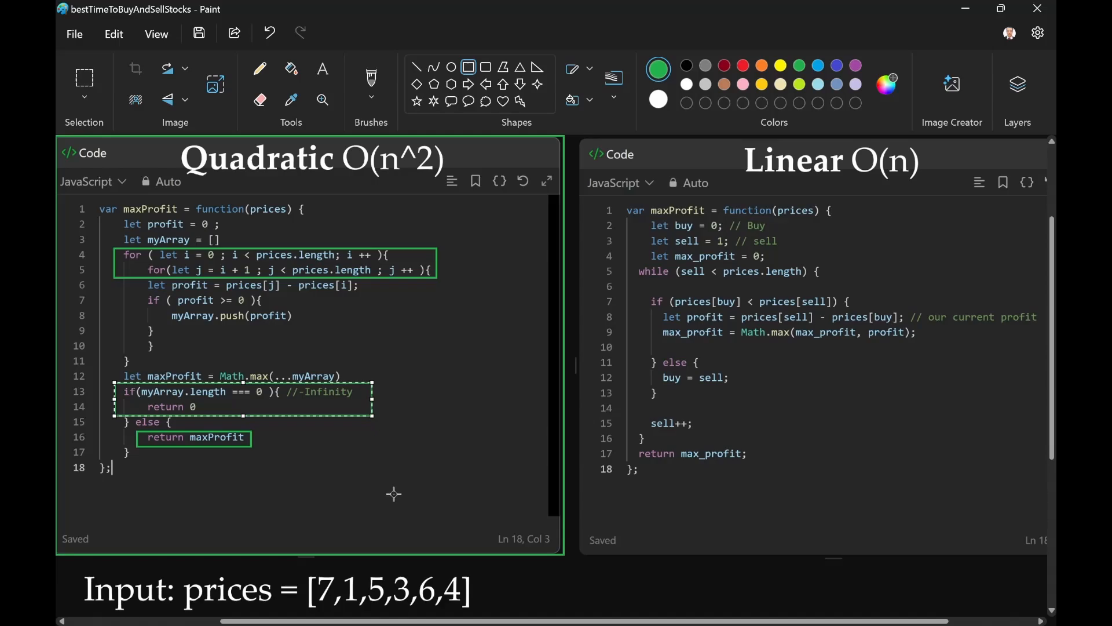
mouse_move(400, 484)
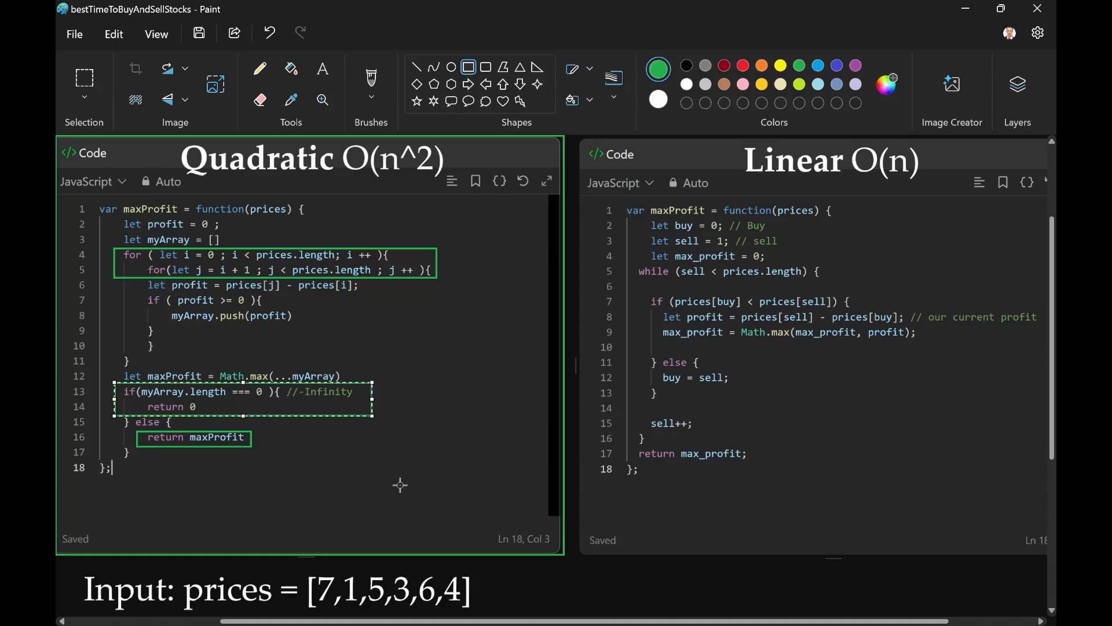
mouse_move(438, 416)
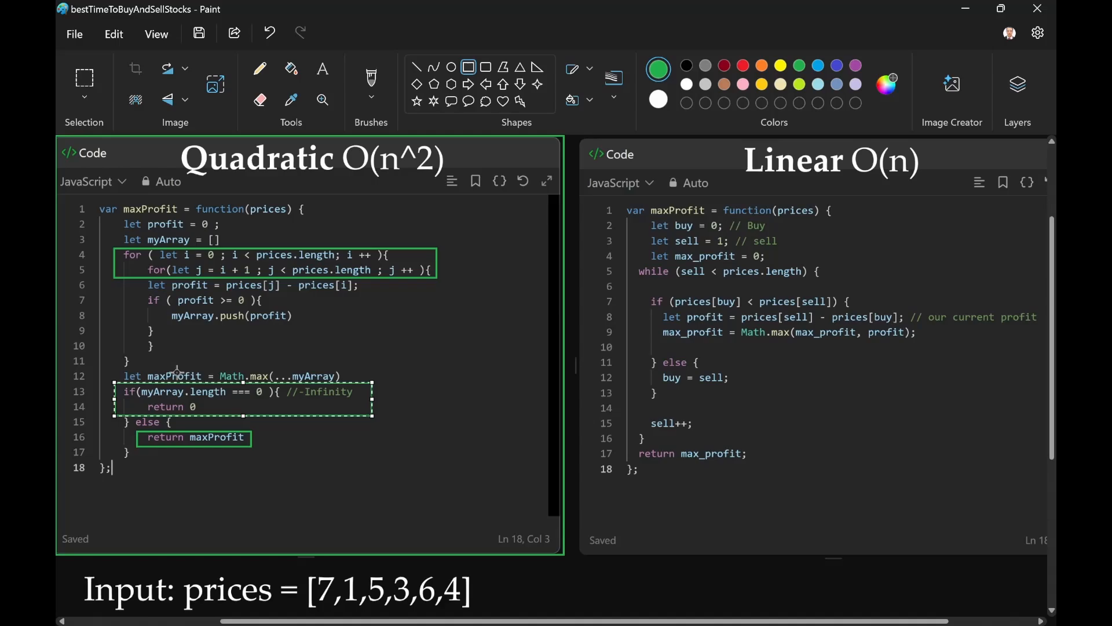
mouse_move(247, 374)
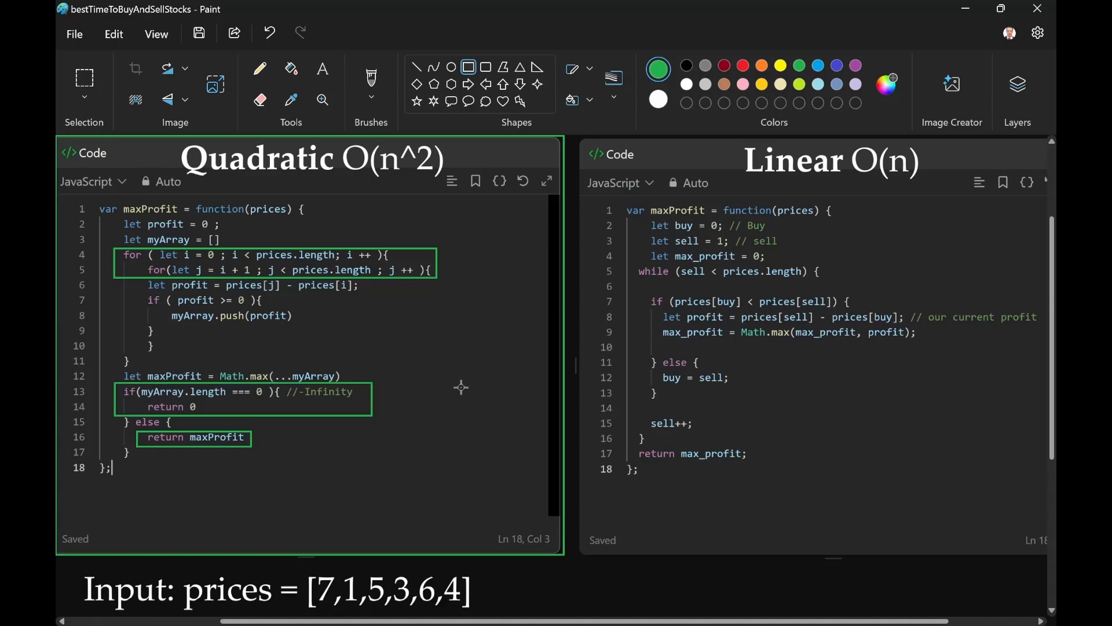
mouse_move(160, 406)
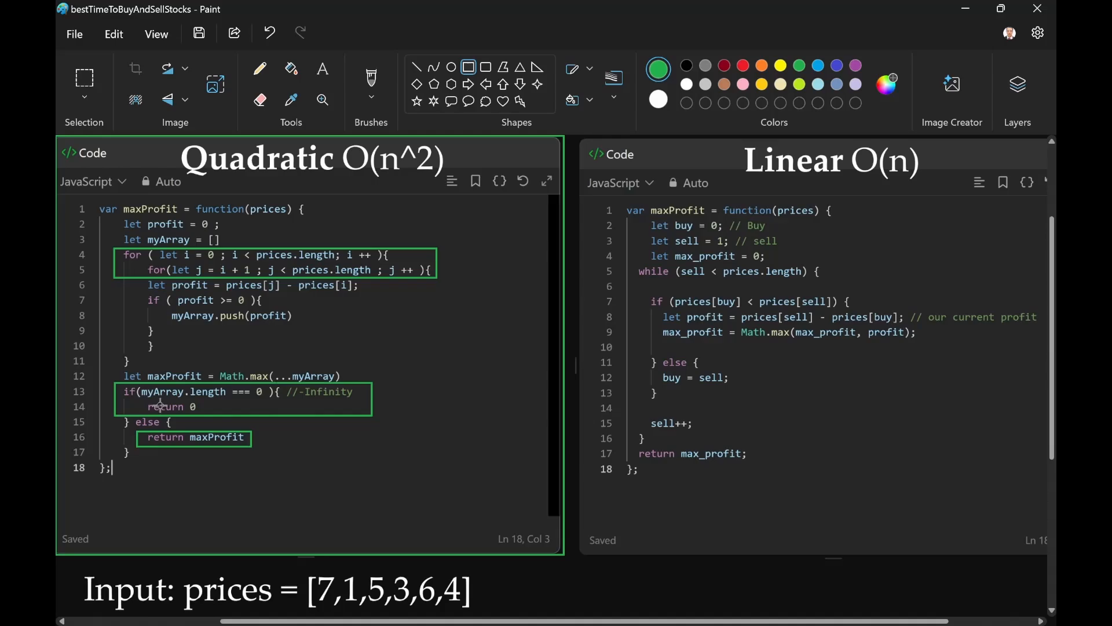
mouse_move(150, 409)
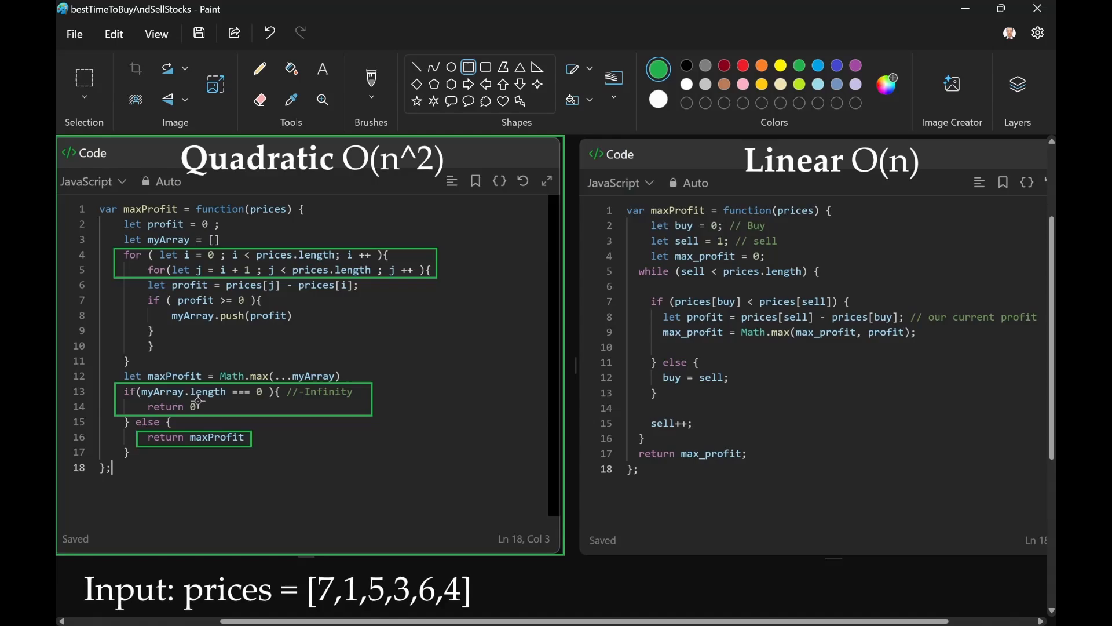
mouse_move(529, 427)
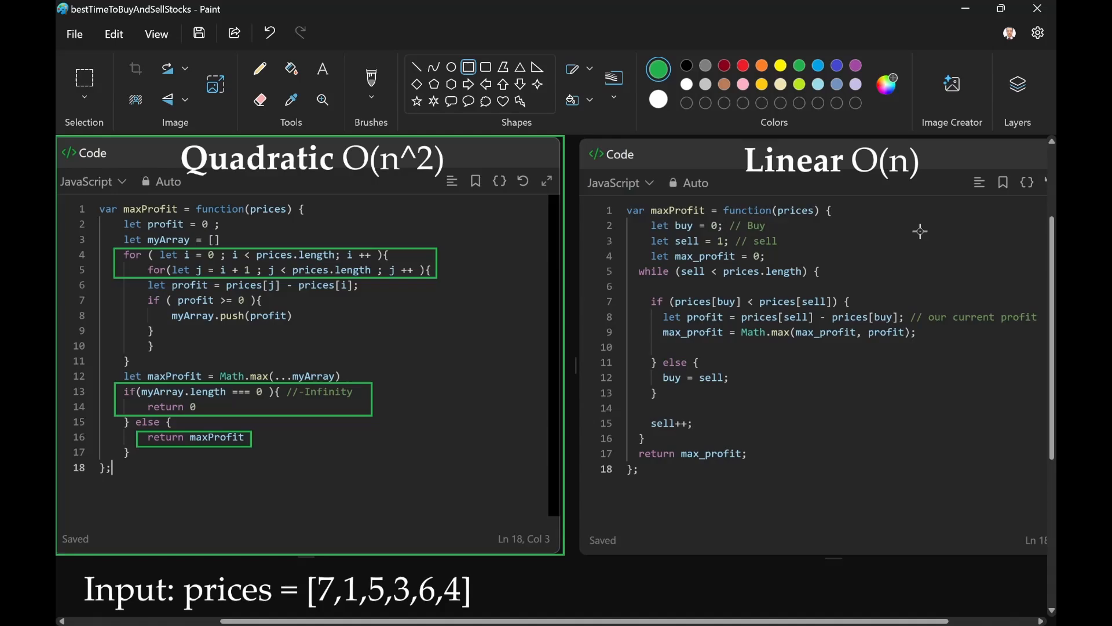
mouse_move(724, 226)
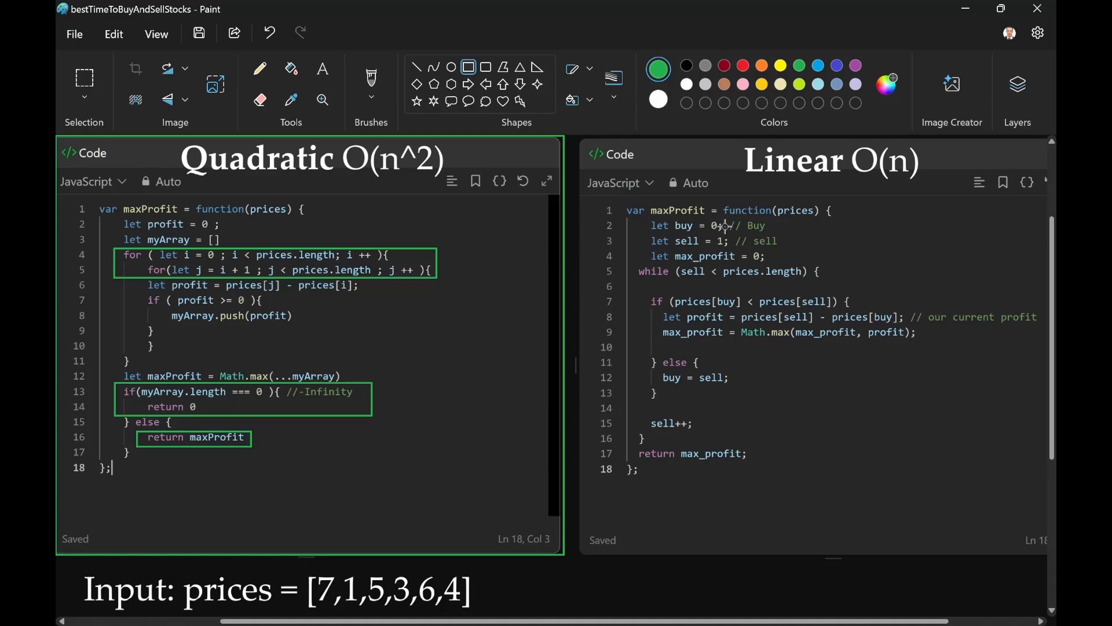
mouse_move(381, 326)
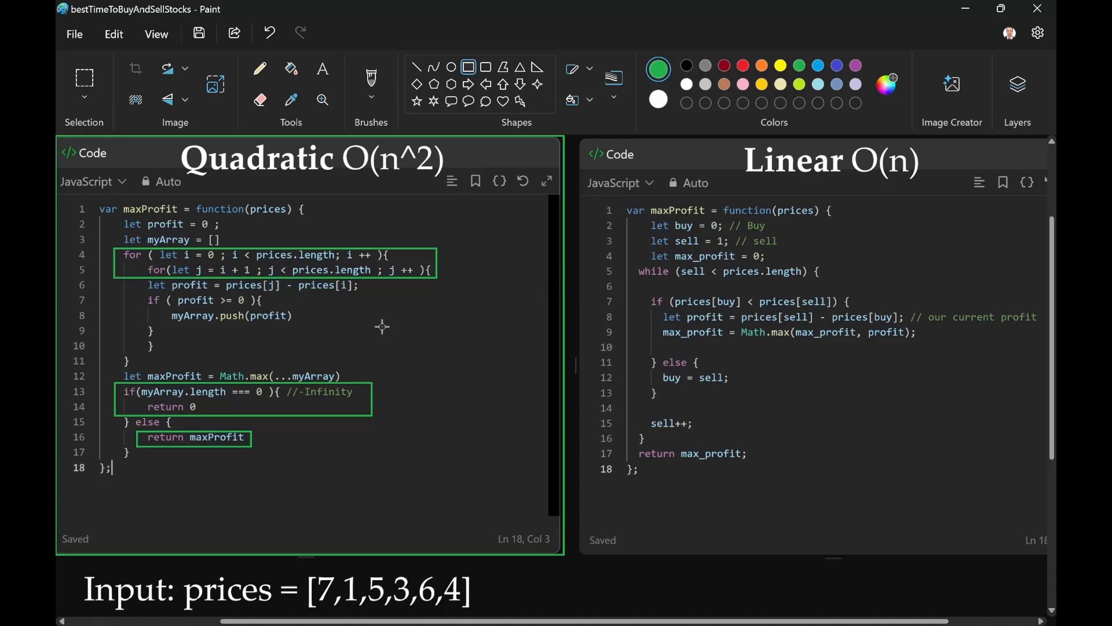
mouse_move(223, 257)
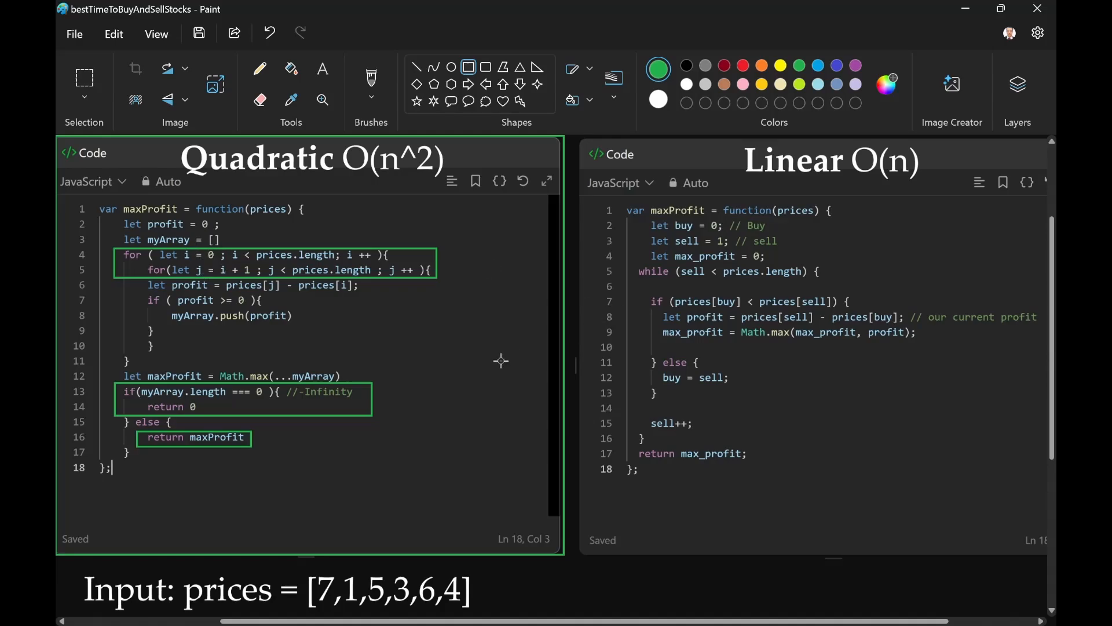
mouse_move(432, 359)
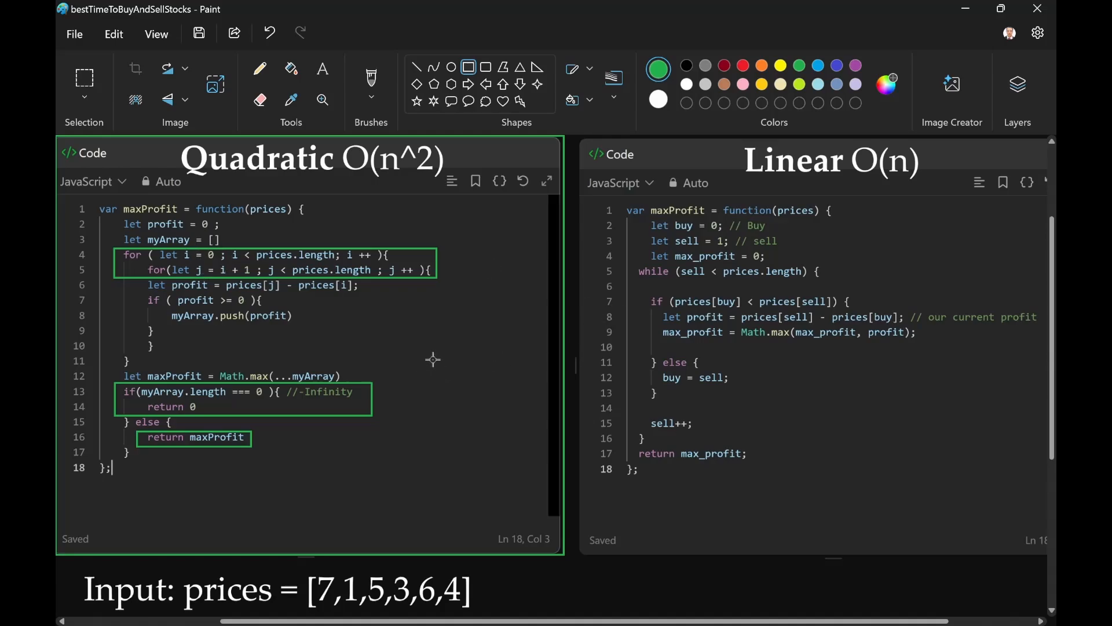
mouse_move(461, 316)
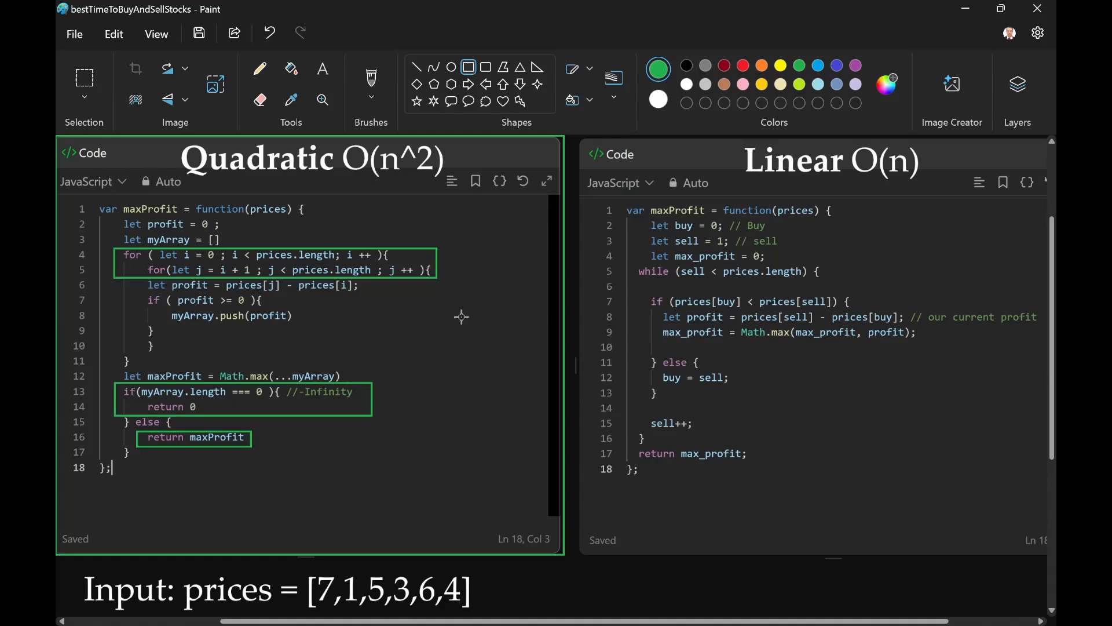
mouse_move(447, 247)
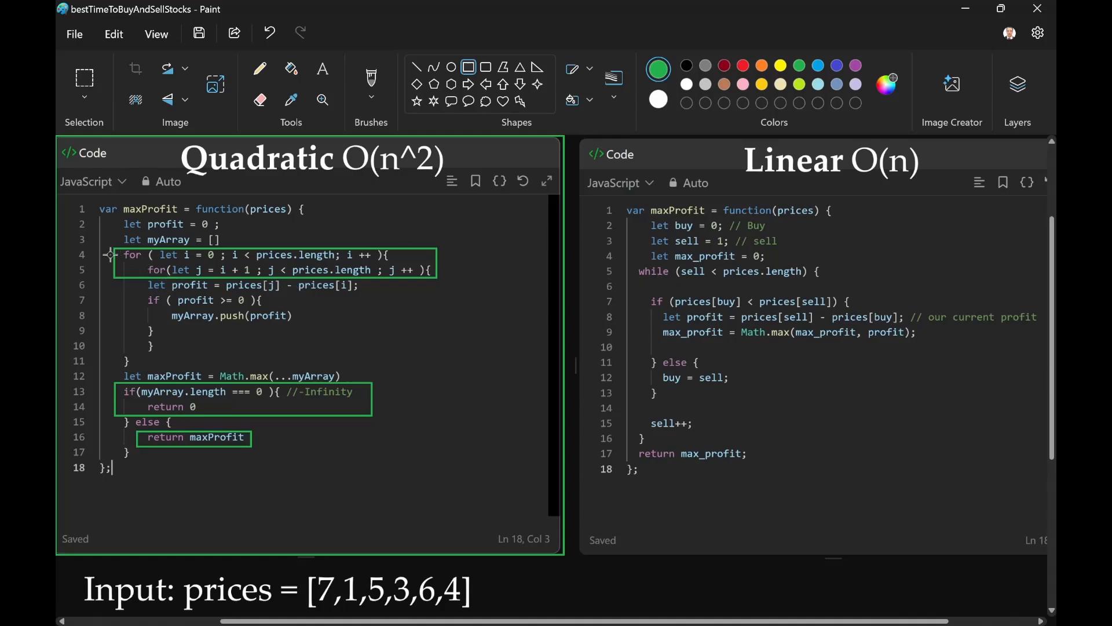
mouse_move(415, 306)
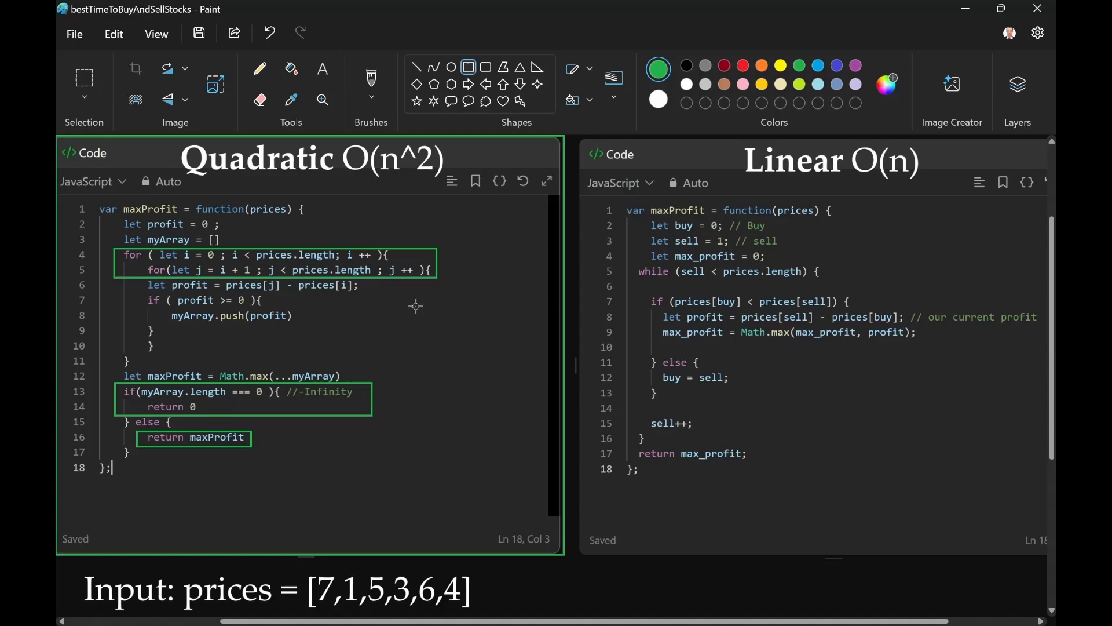
mouse_move(648, 302)
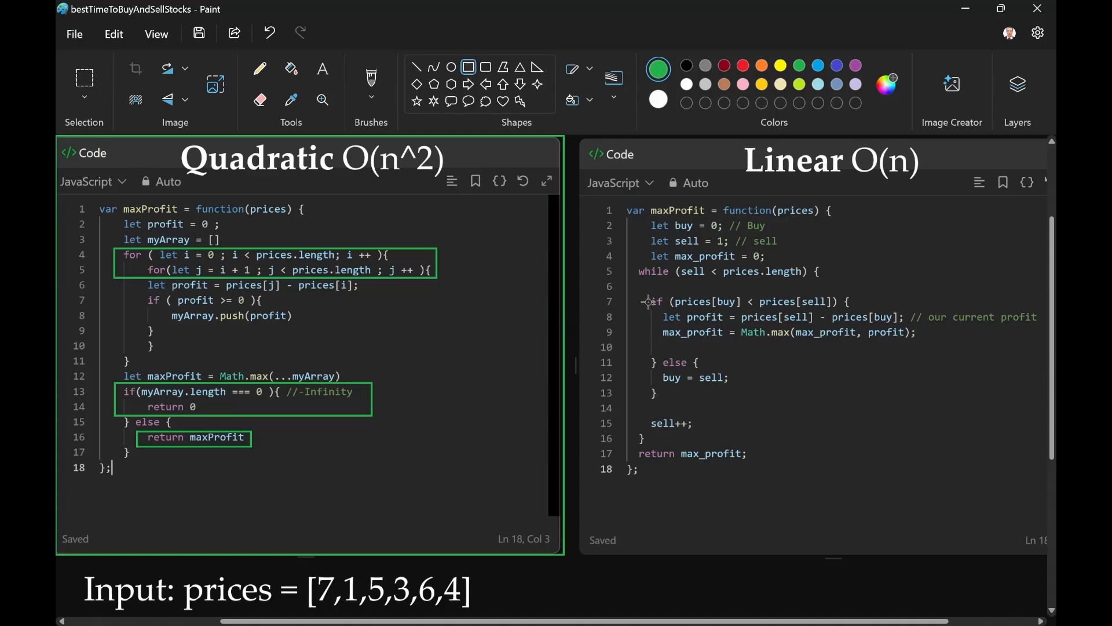
mouse_move(633, 265)
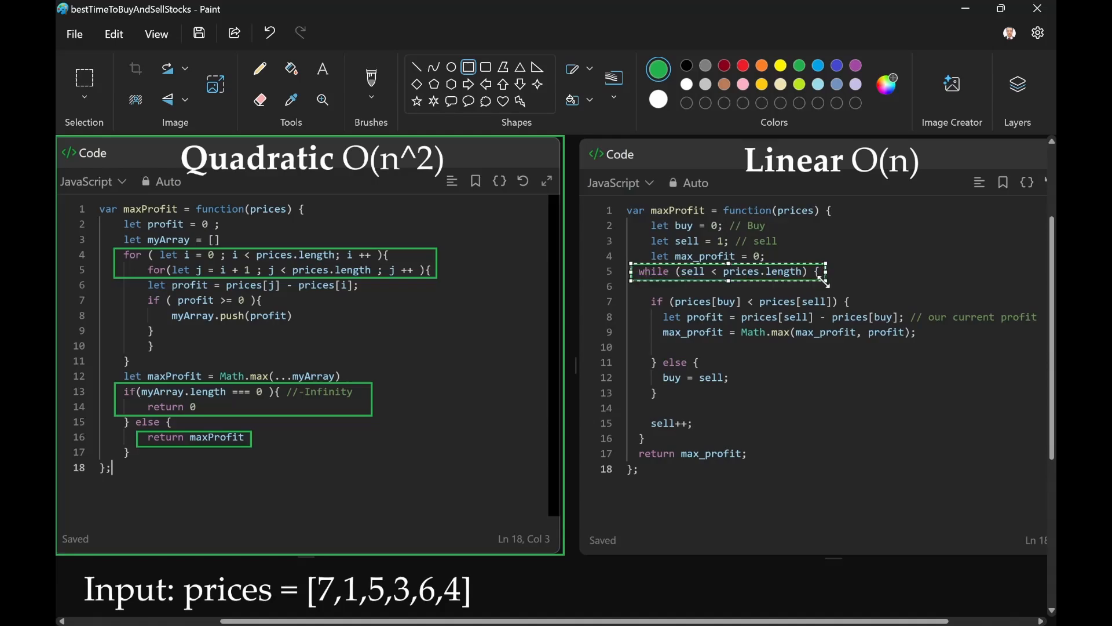
mouse_move(402, 347)
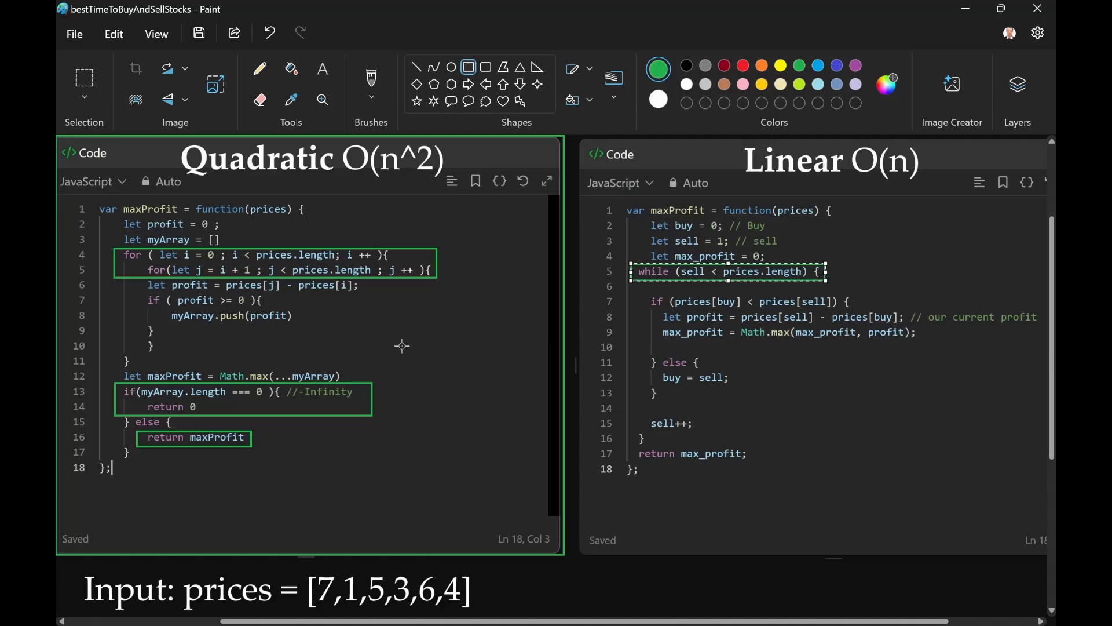
mouse_move(288, 280)
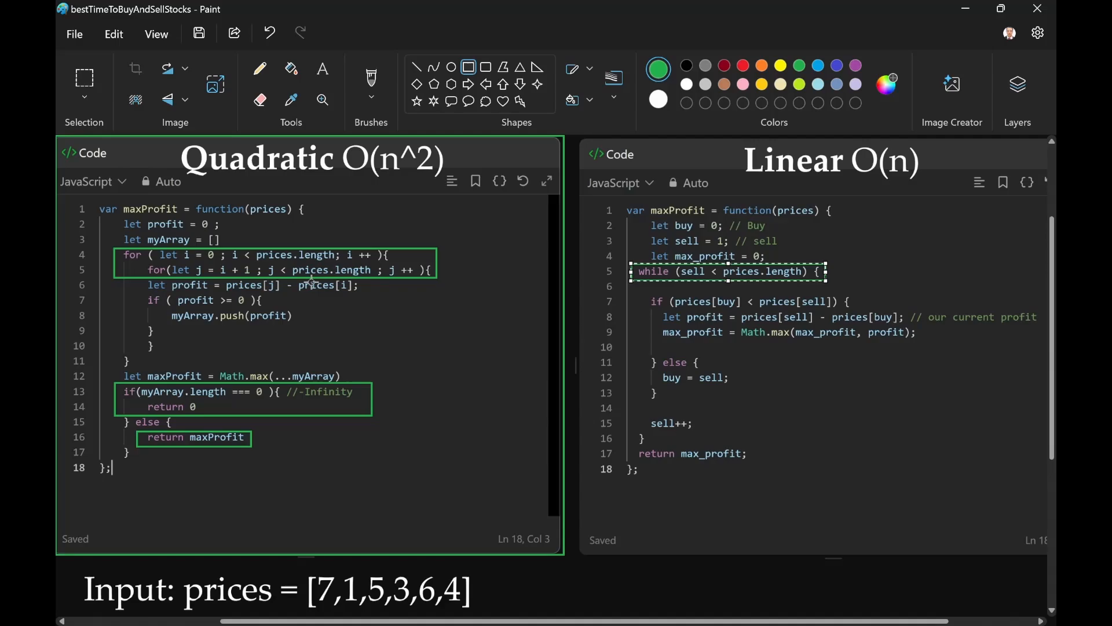
mouse_move(655, 395)
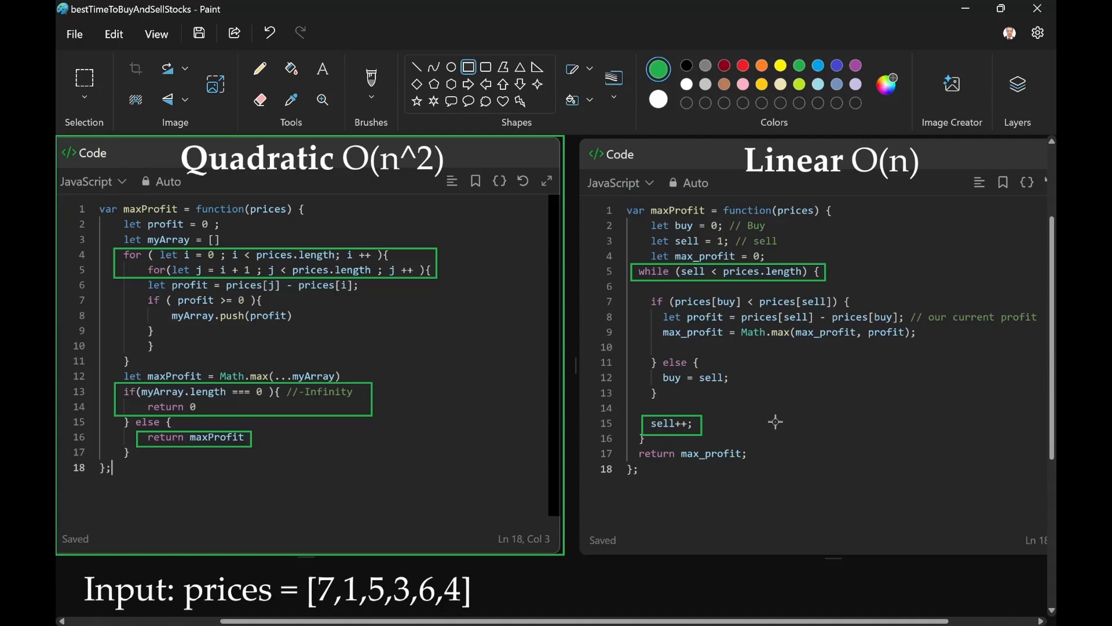
mouse_move(775, 384)
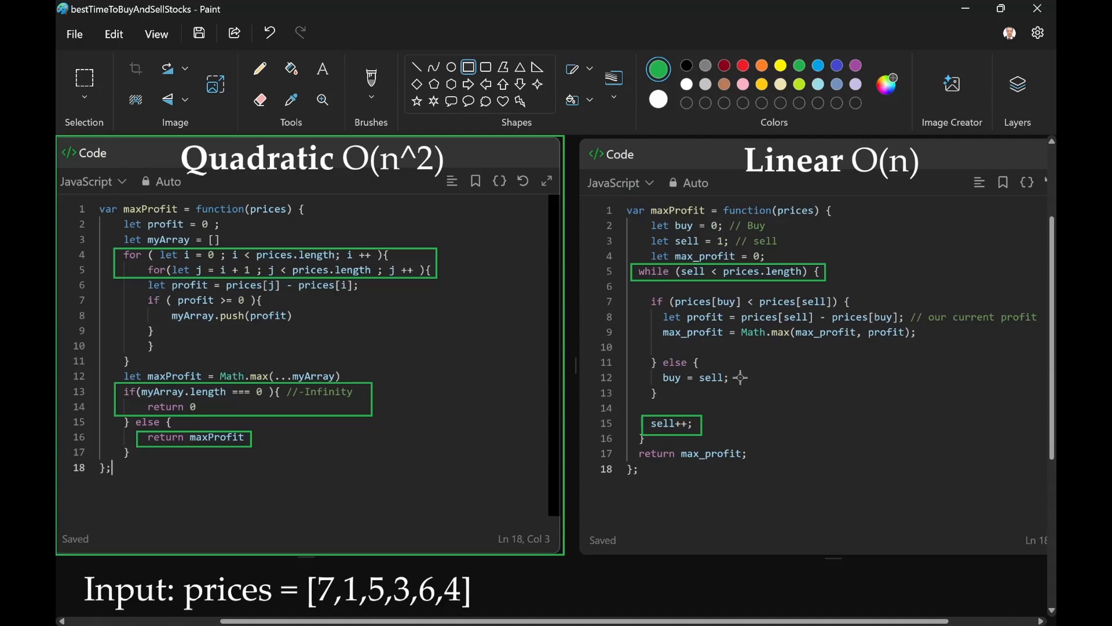
mouse_move(656, 309)
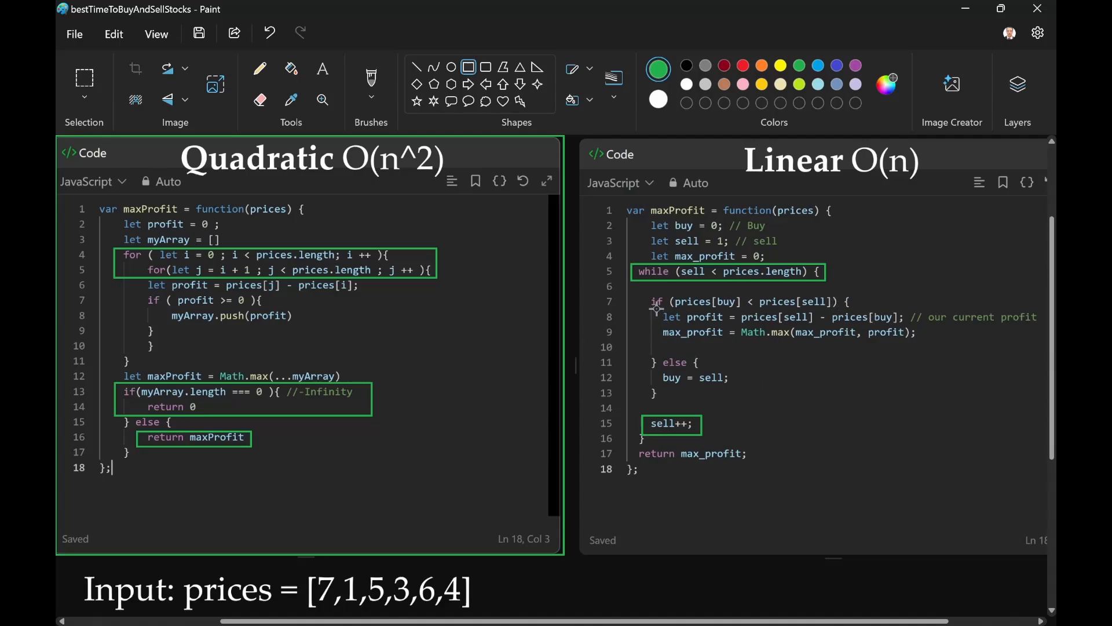
mouse_move(627, 325)
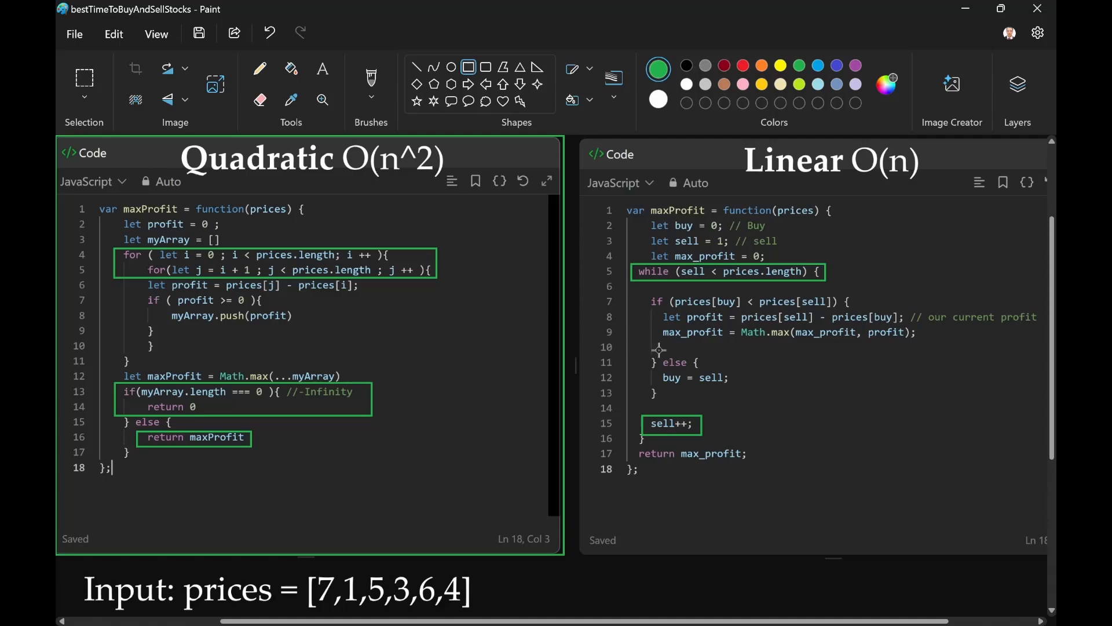
mouse_move(703, 345)
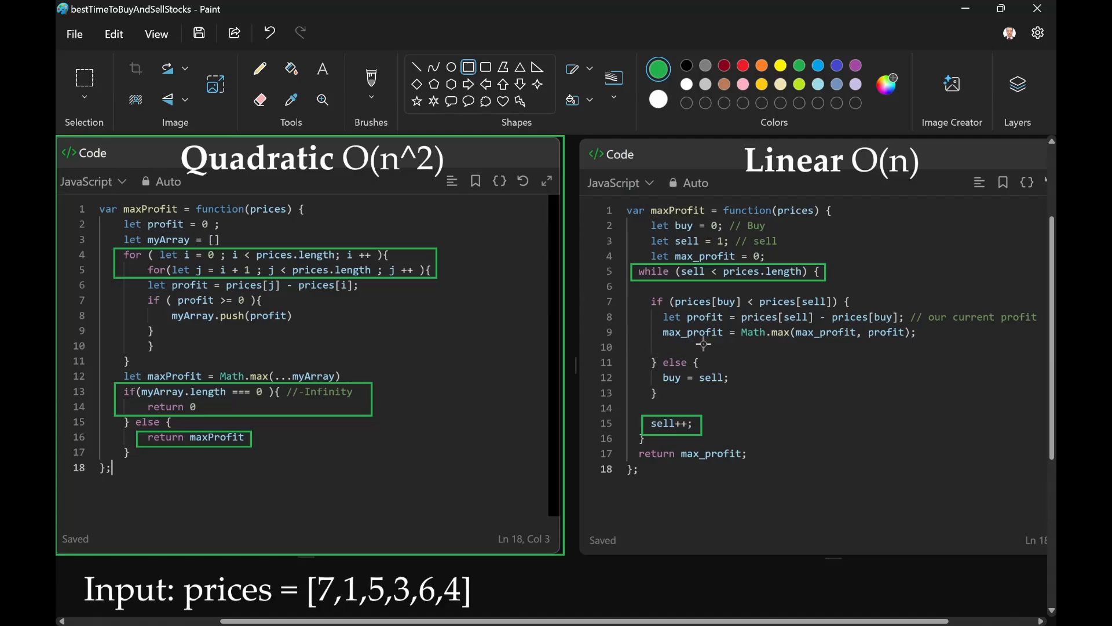
mouse_move(652, 325)
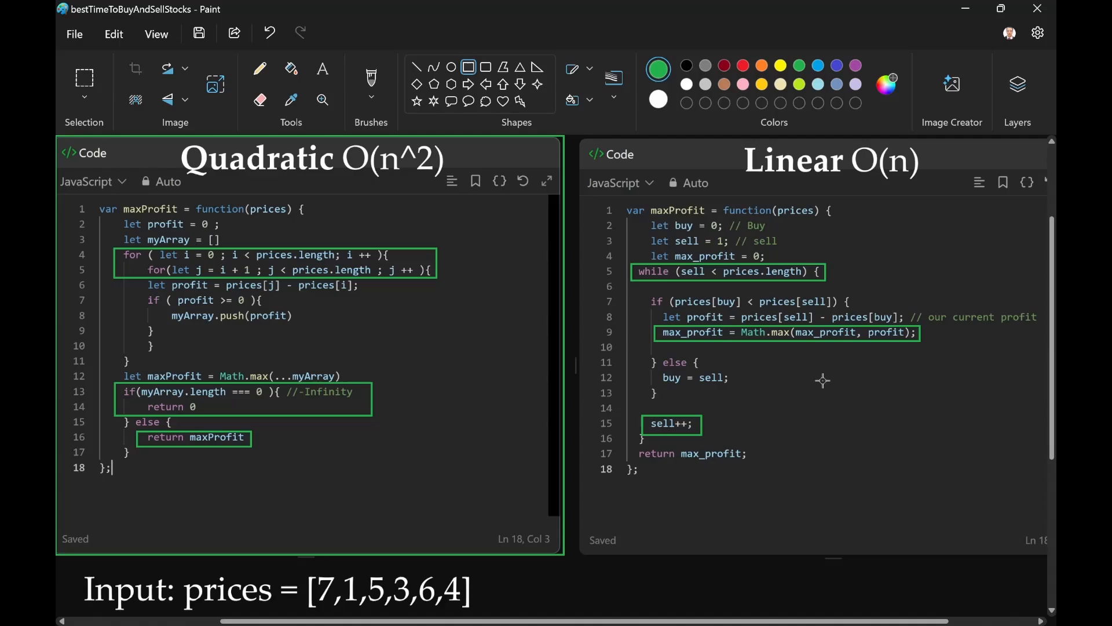
mouse_move(927, 327)
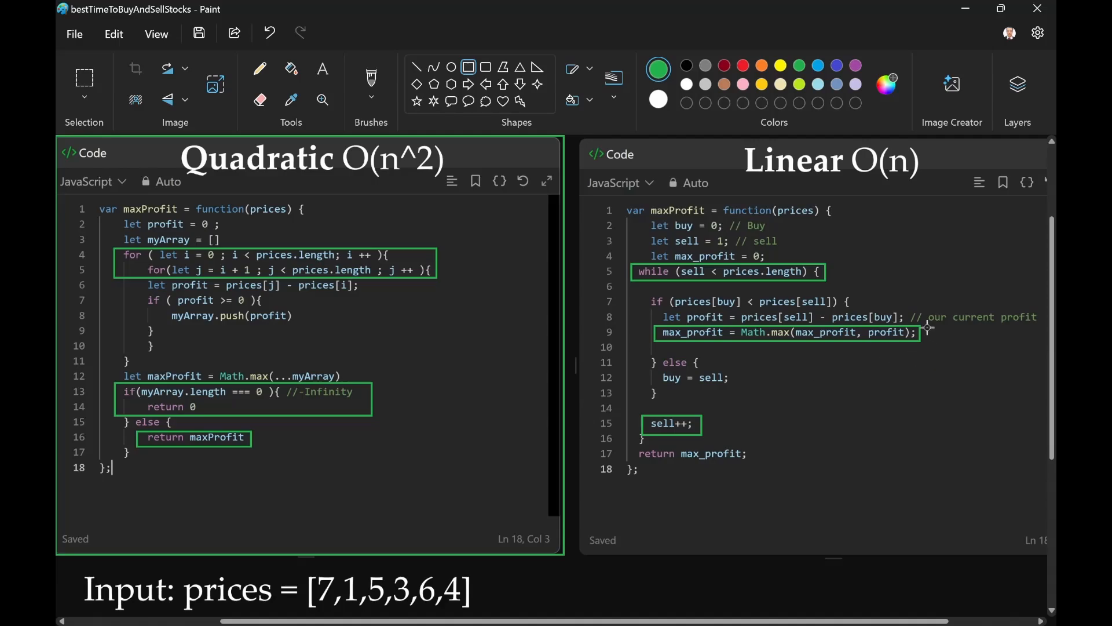
mouse_move(882, 355)
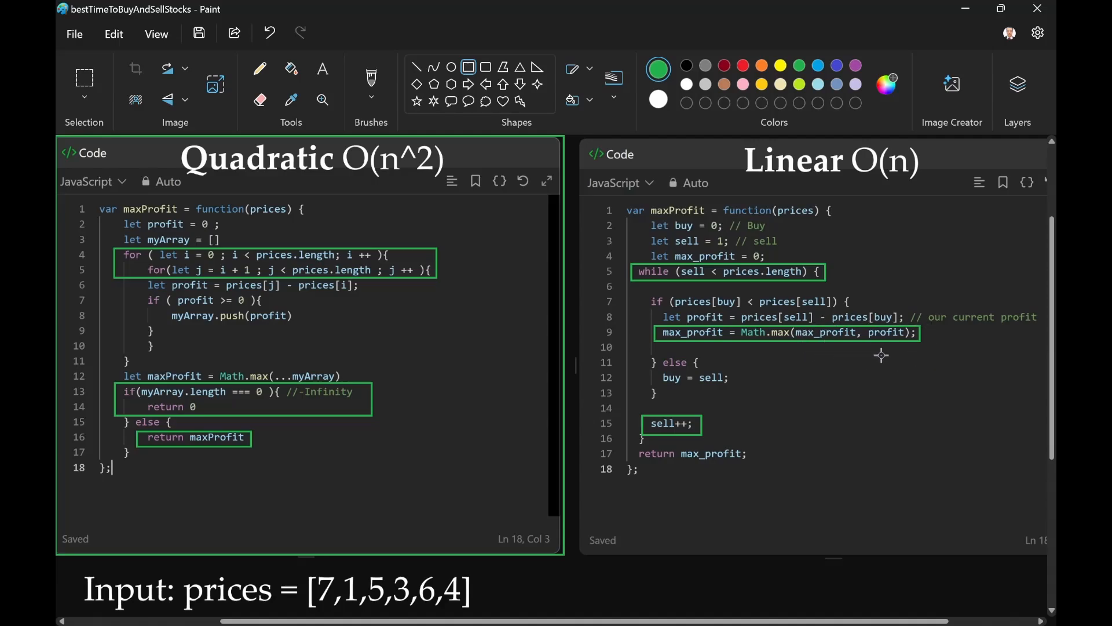
mouse_move(881, 387)
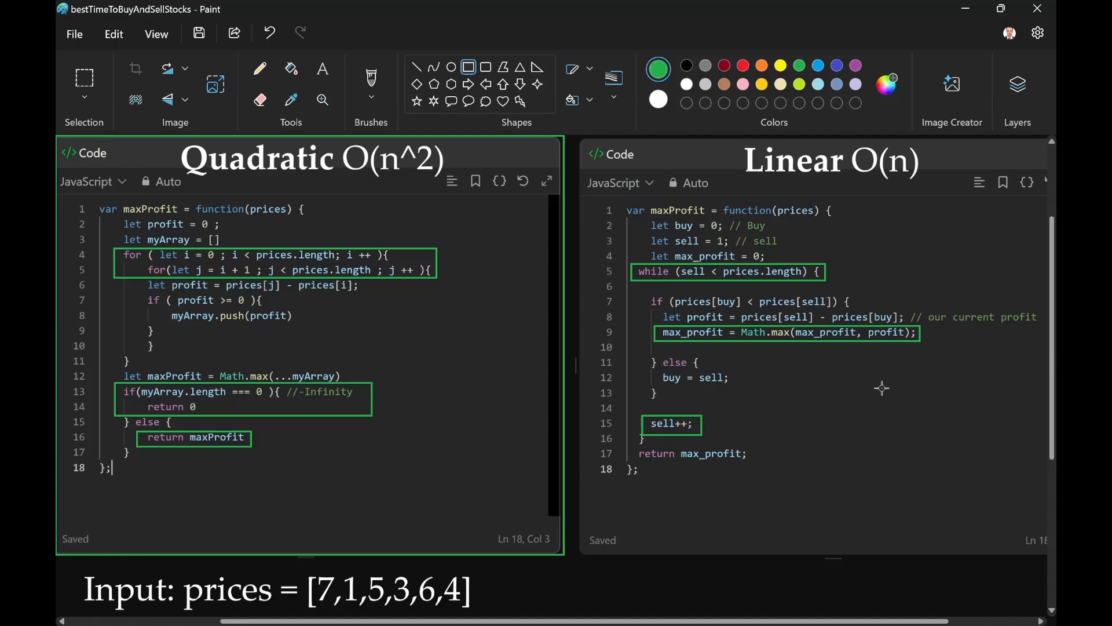
mouse_move(878, 403)
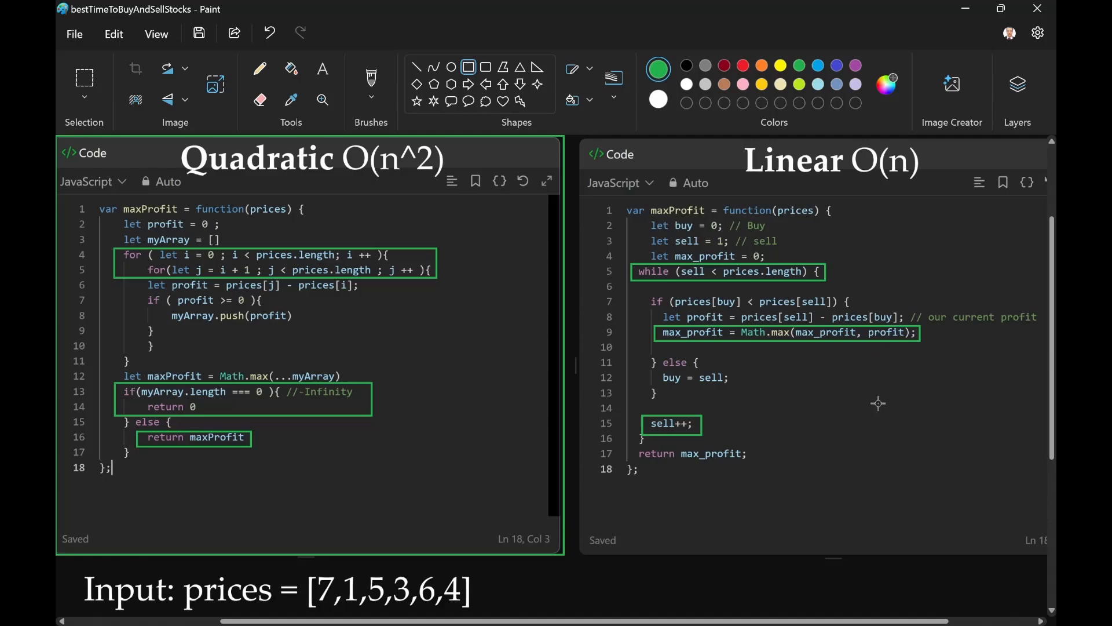
mouse_move(728, 377)
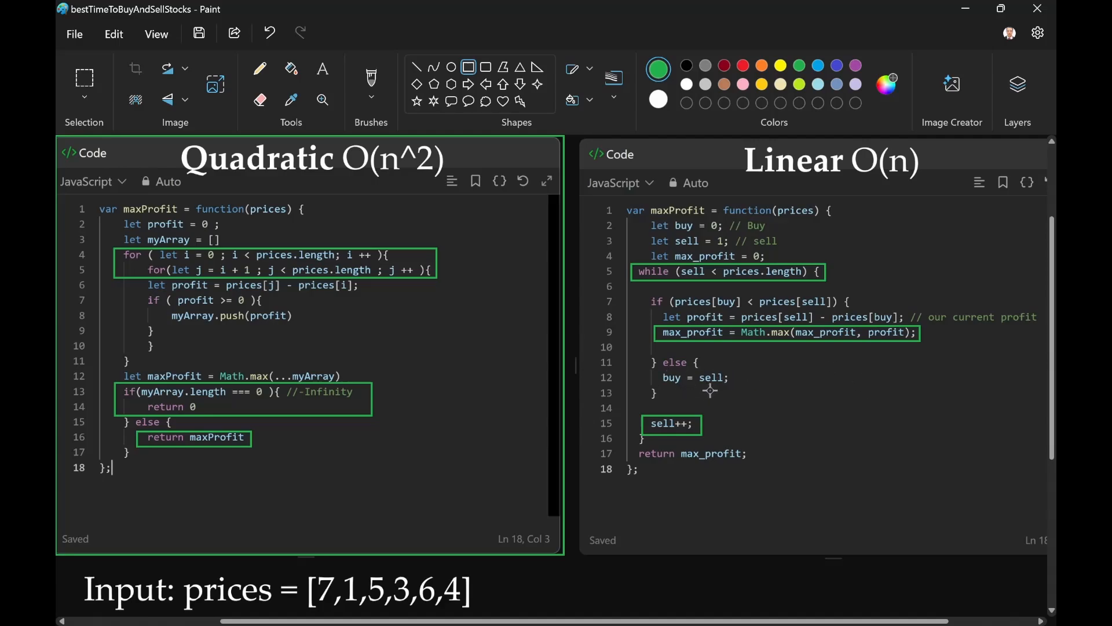
mouse_move(681, 400)
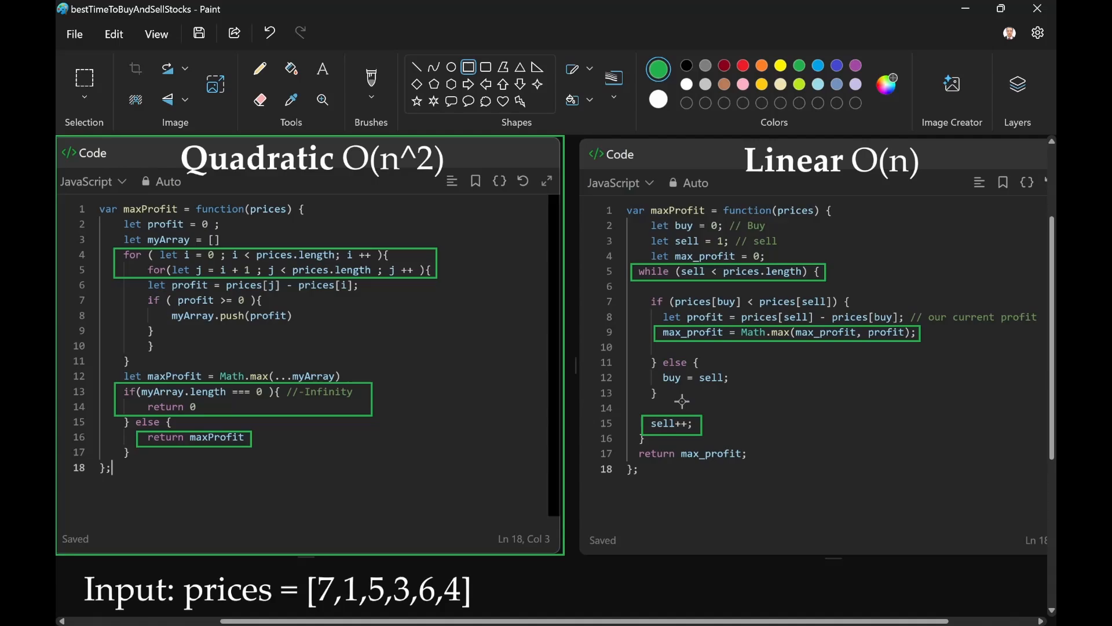
mouse_move(773, 438)
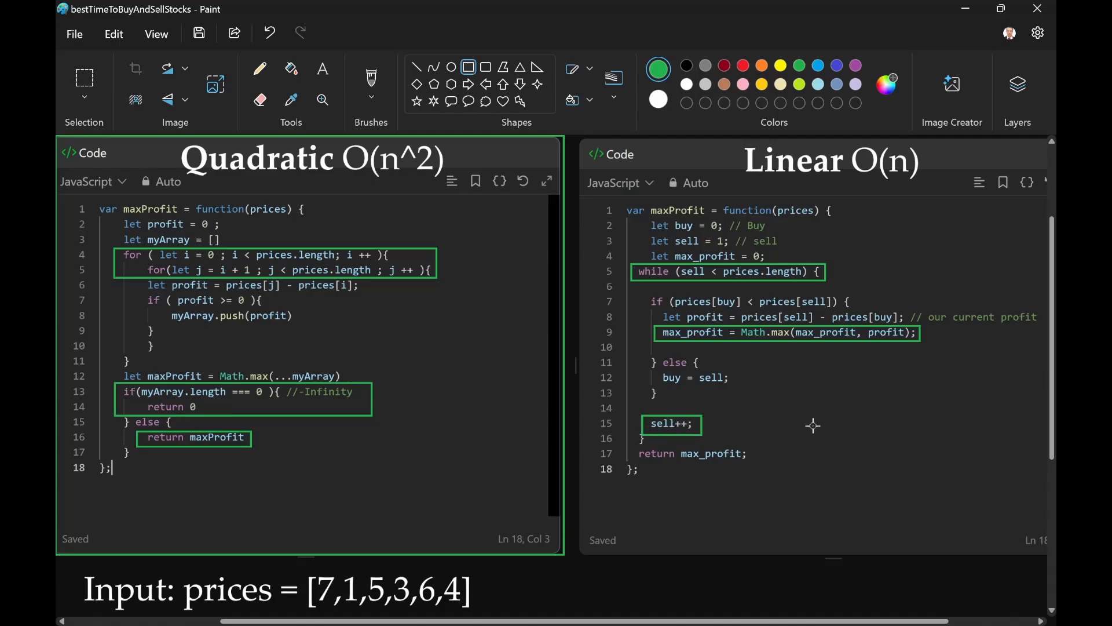
mouse_move(529, 100)
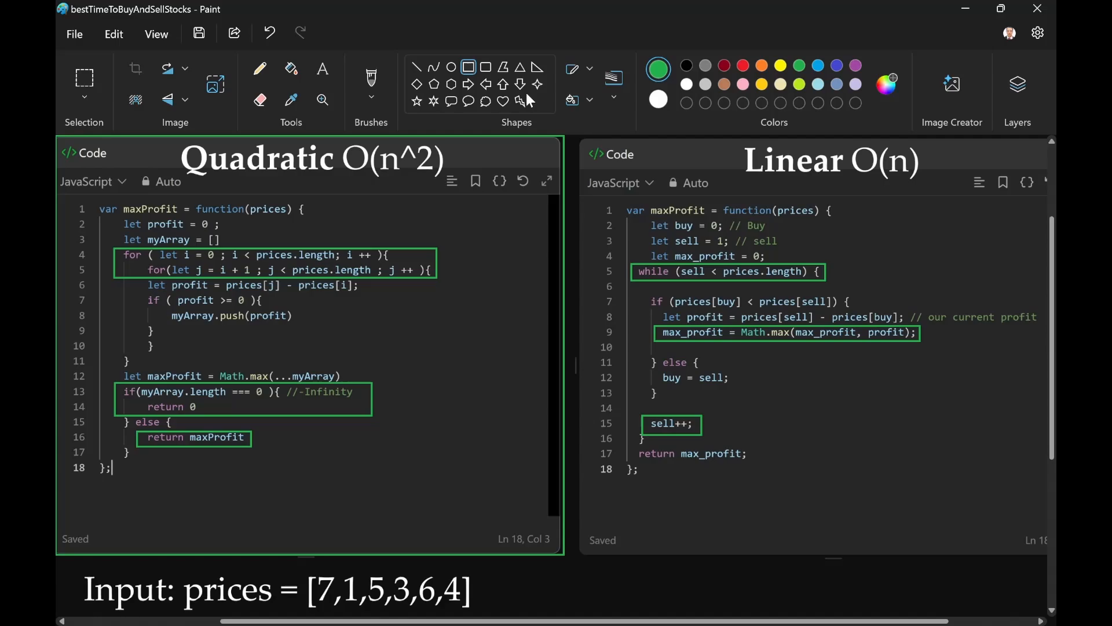
mouse_move(505, 83)
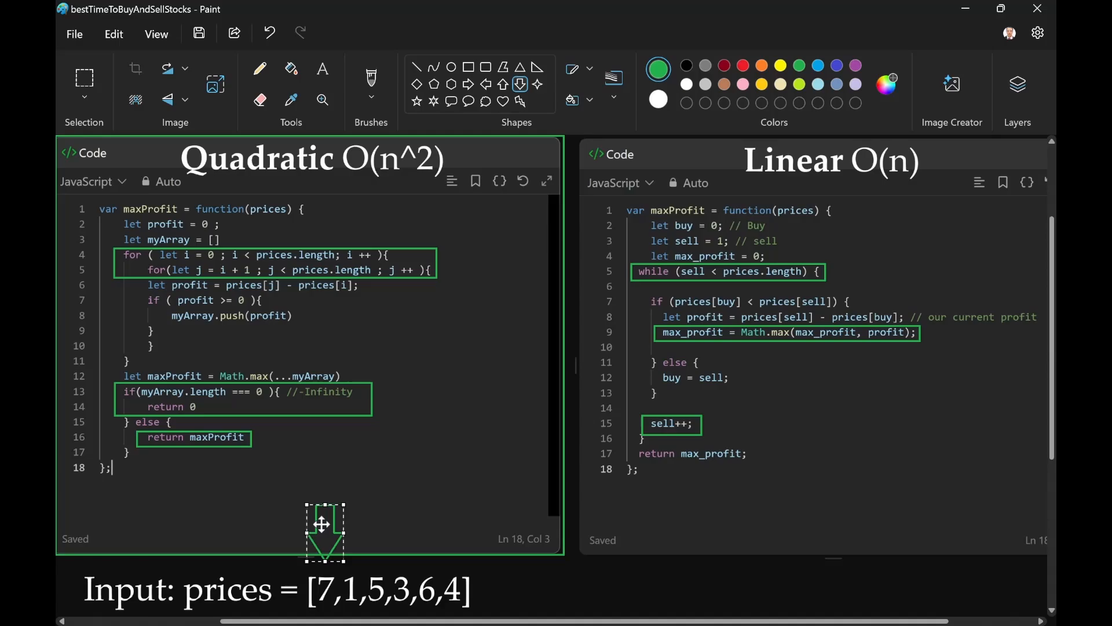
mouse_move(356, 526)
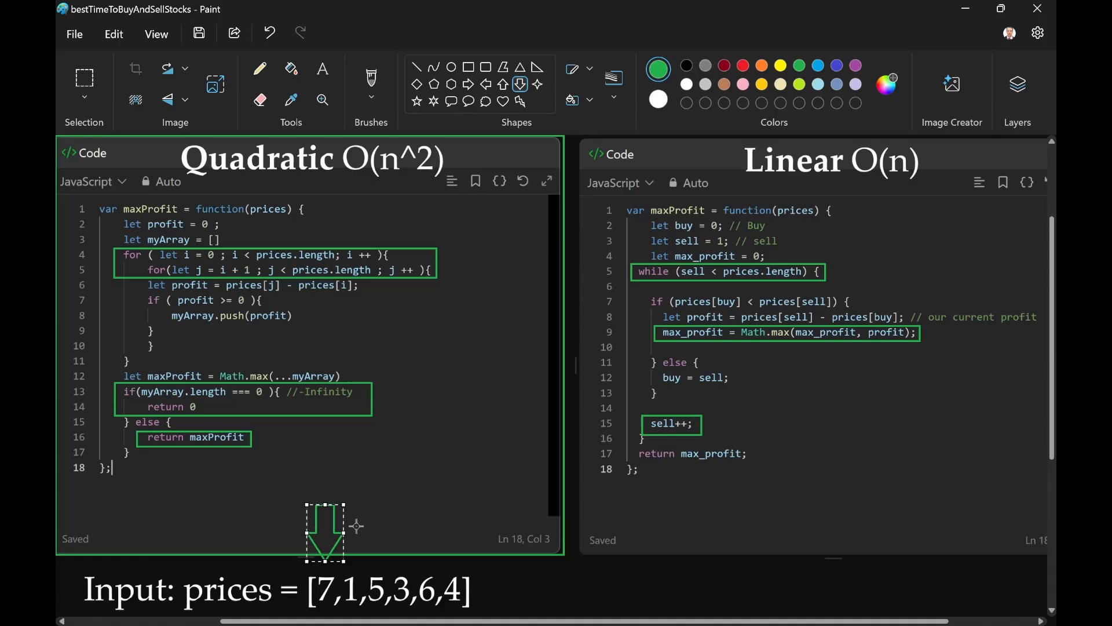
mouse_move(357, 567)
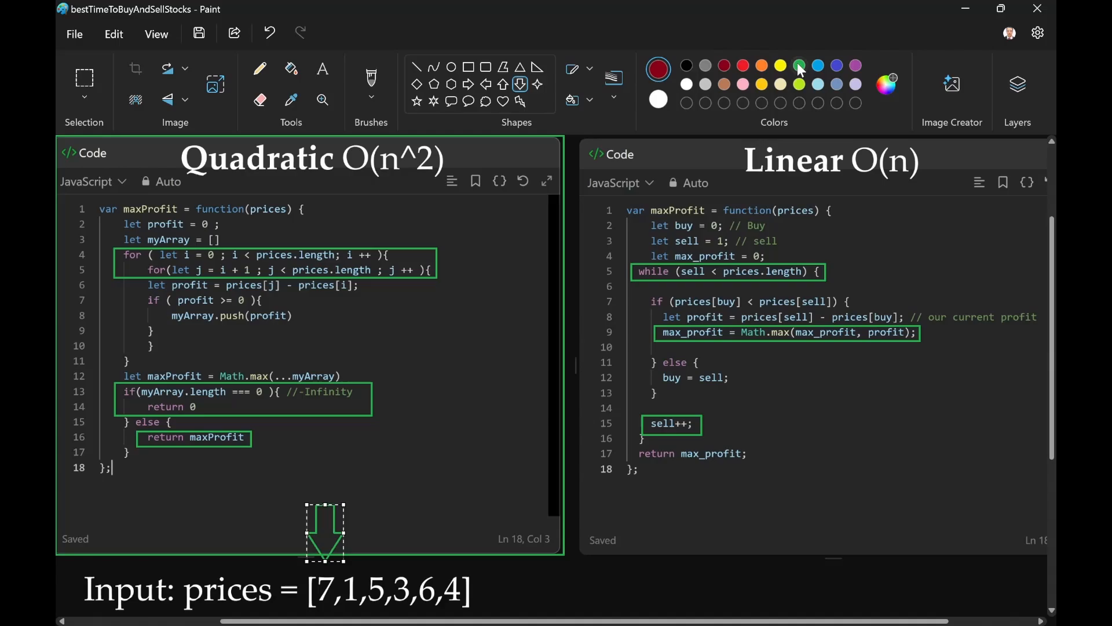
Step: Recolour a second arrow from green to red, then undo it so only the green arrow remains
click(799, 65)
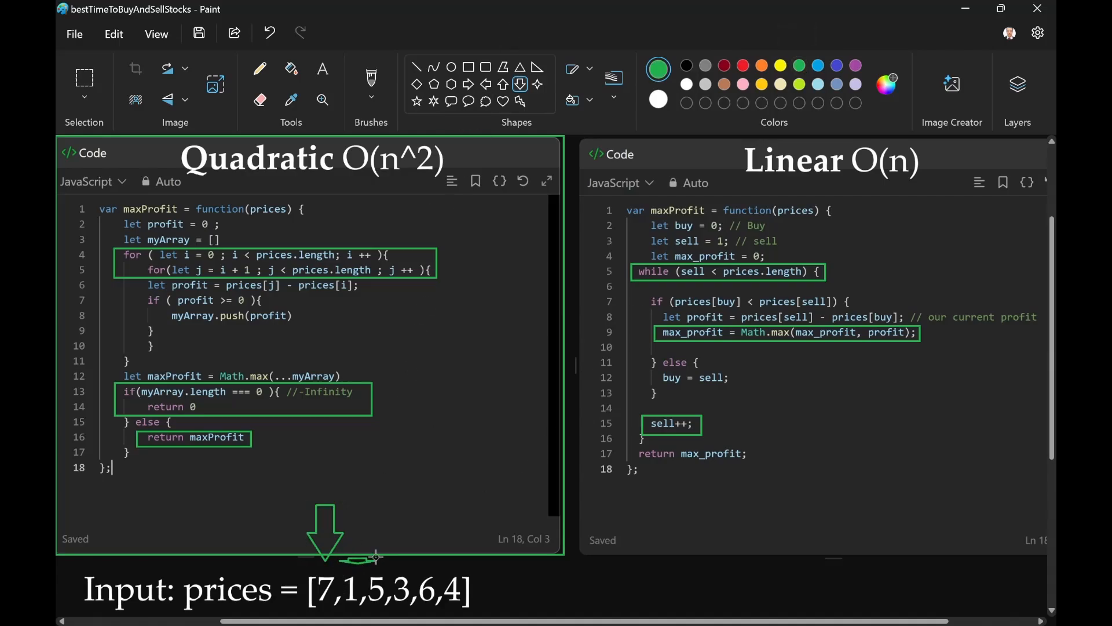
click(743, 65)
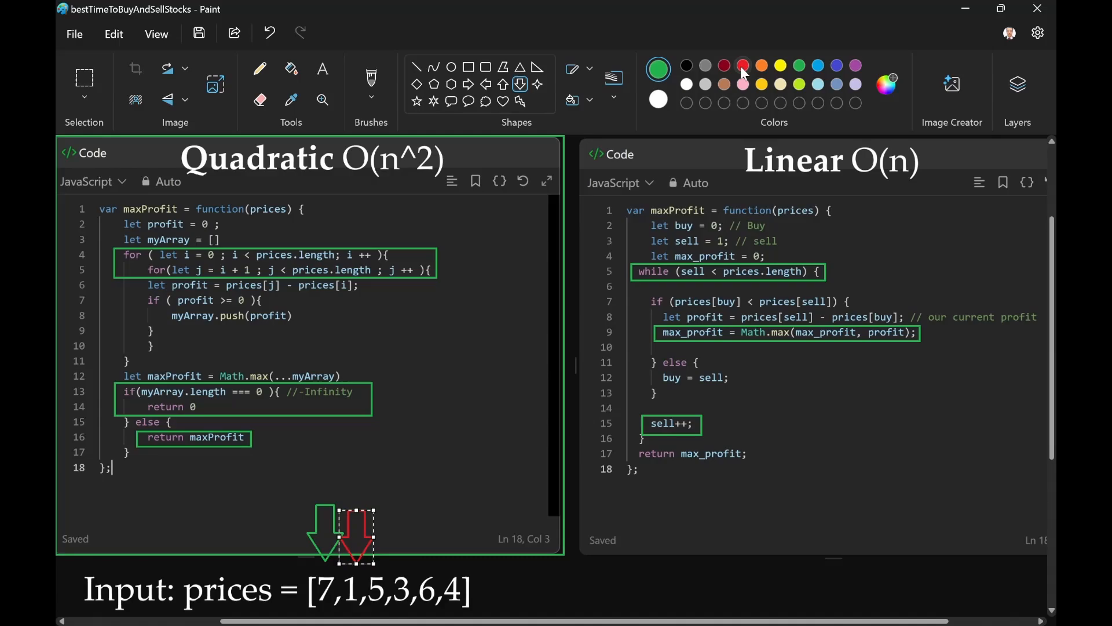
click(742, 65)
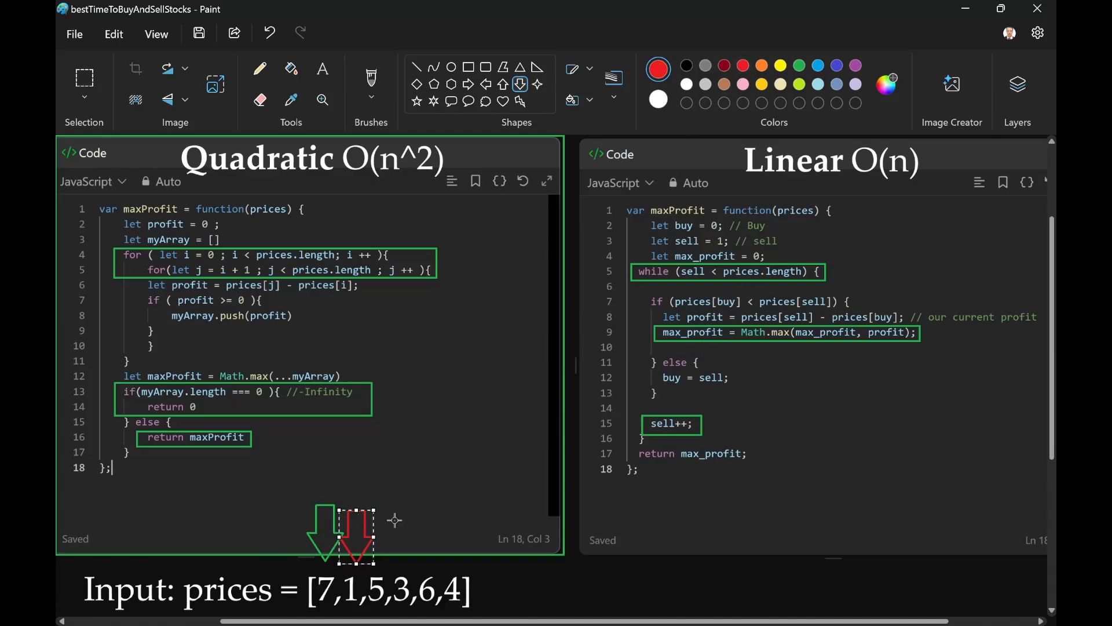
mouse_move(696, 378)
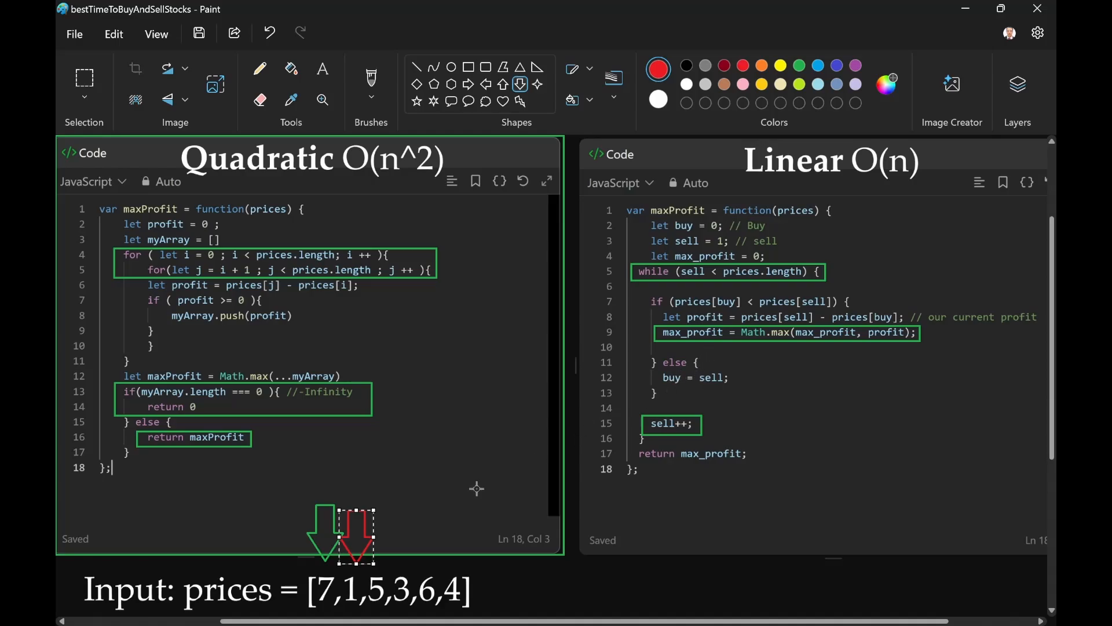
mouse_move(325, 525)
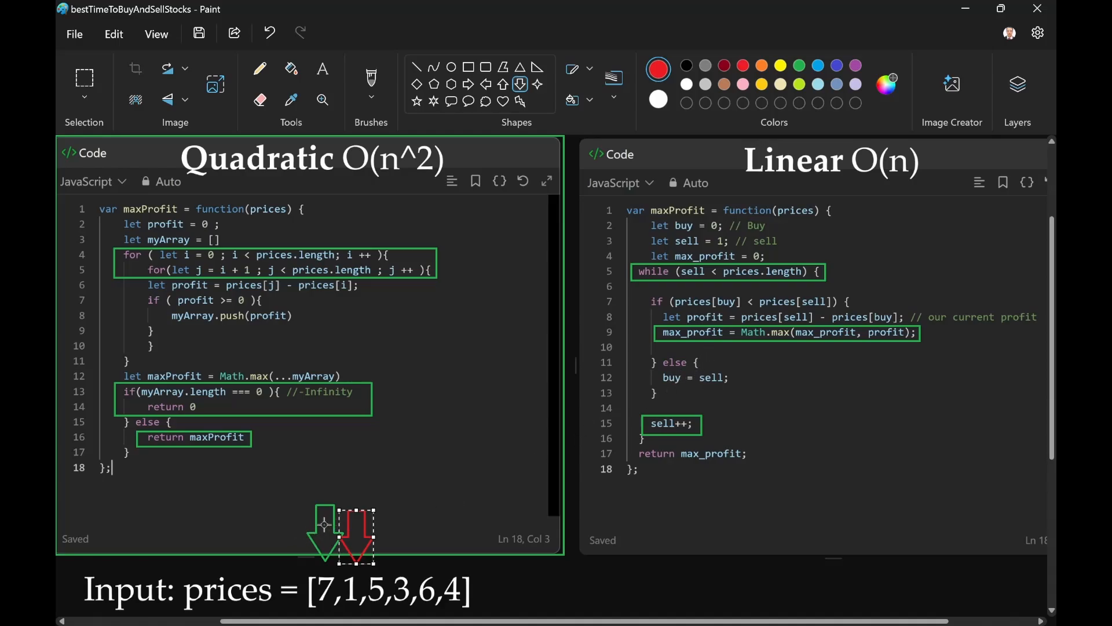
click(835, 65)
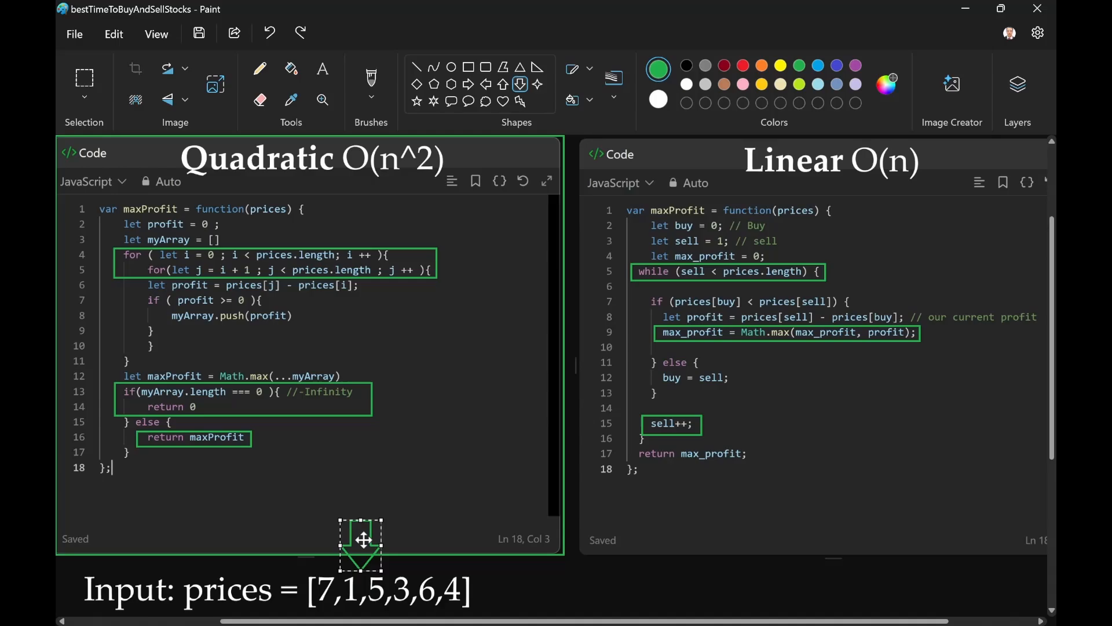
Step: Nudge the green arrow into place and position a red downward arrow to its right
drag(364, 540, 353, 516)
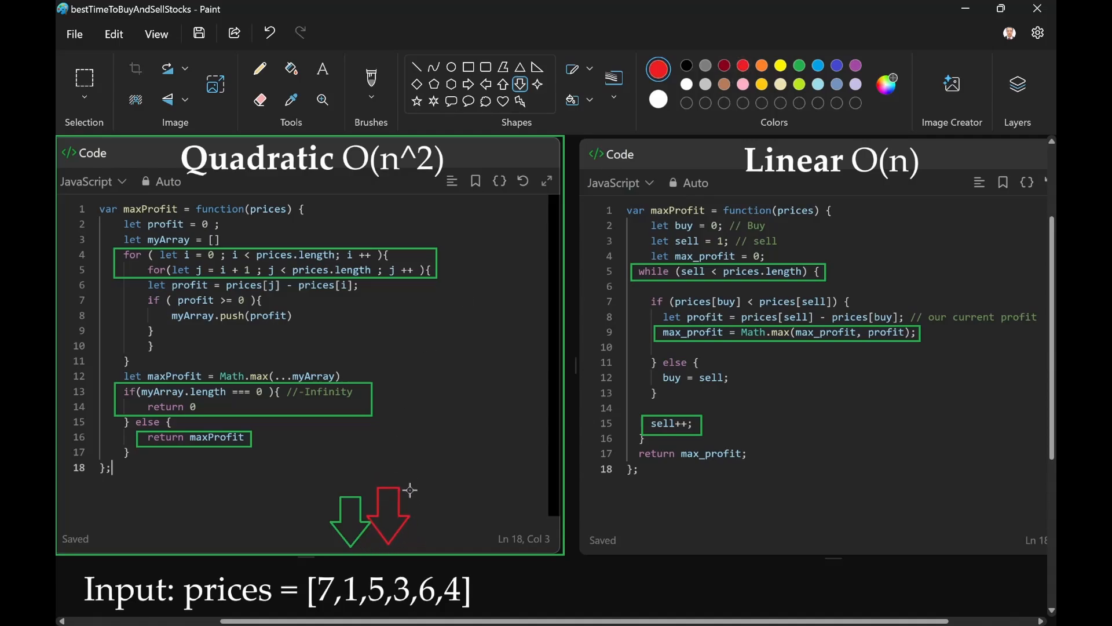
click(387, 510)
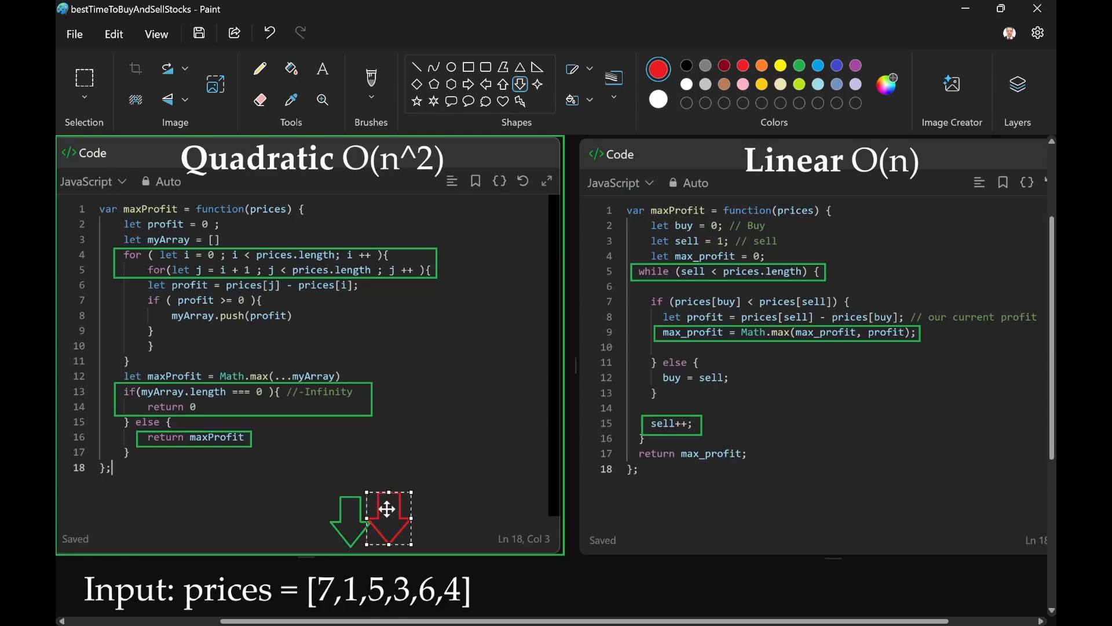
drag(387, 510, 397, 516)
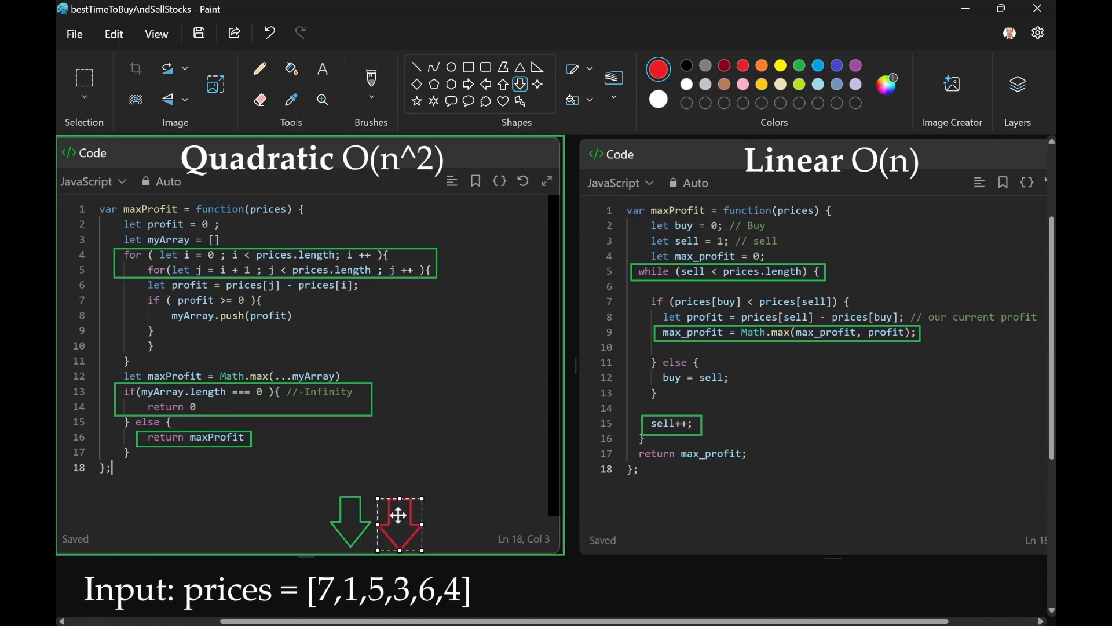
drag(399, 515, 449, 515)
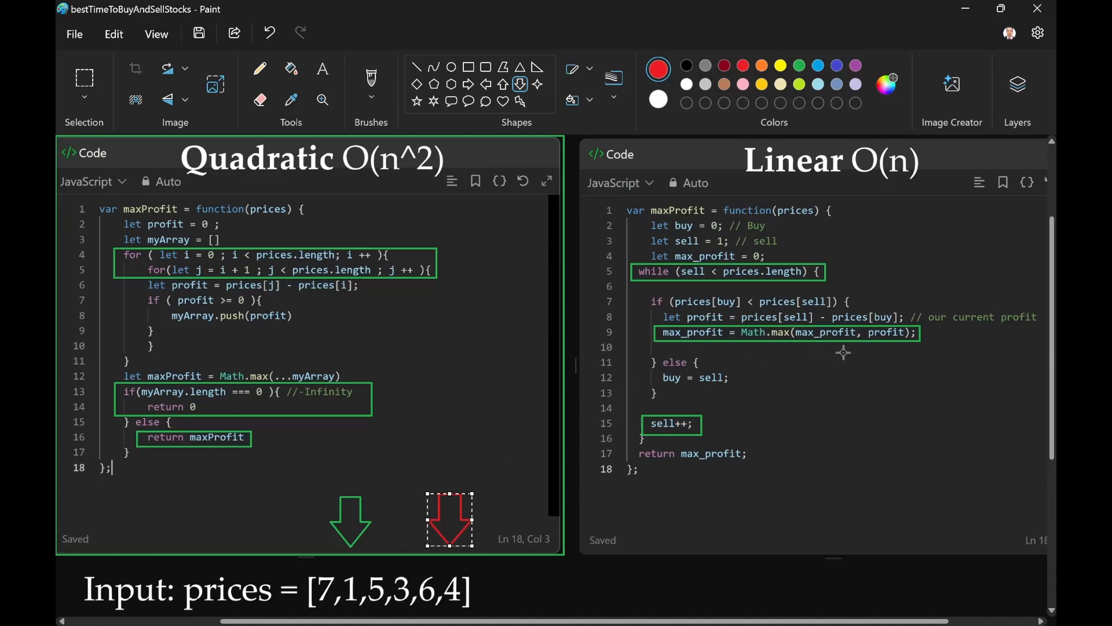
mouse_move(876, 346)
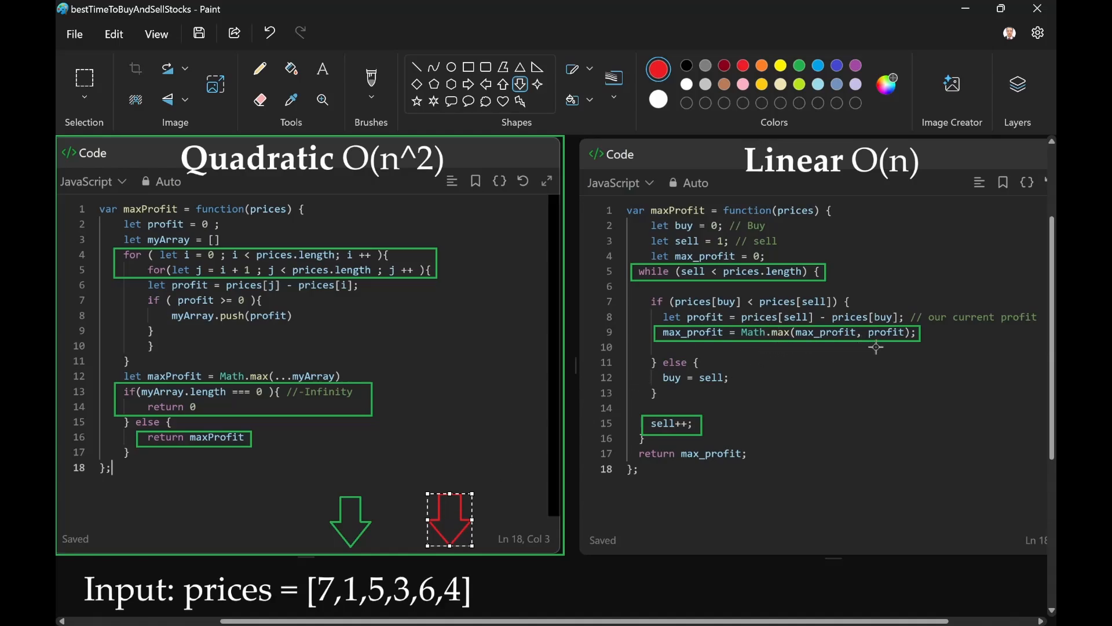
mouse_move(902, 356)
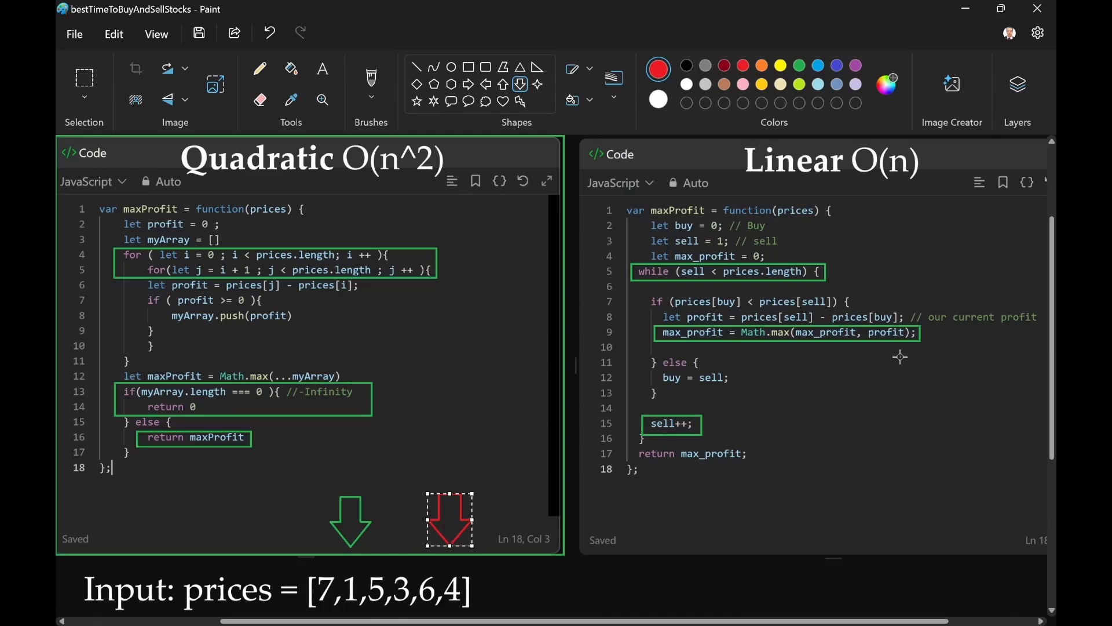
mouse_move(864, 454)
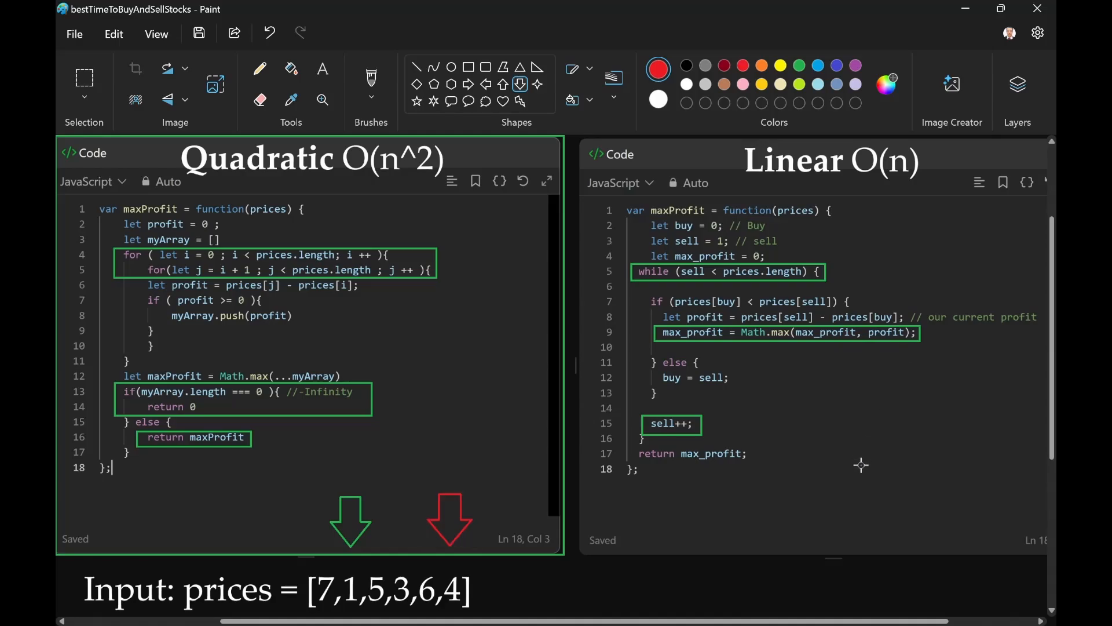
mouse_move(908, 215)
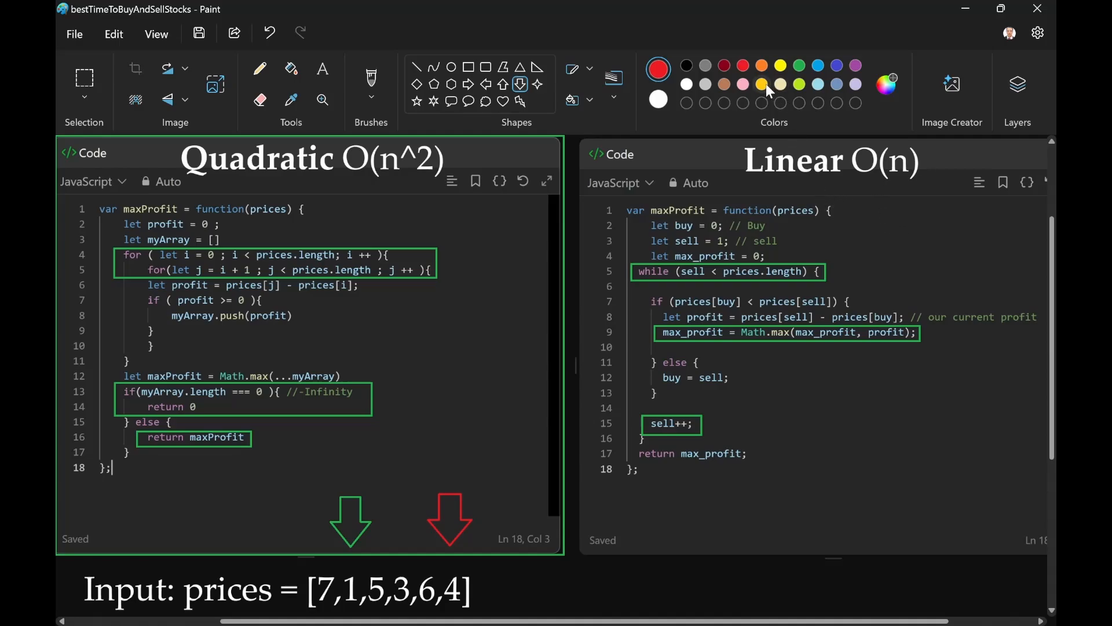
Step: Draw a yellow rectangle around the Linear O(n) header and the solution's opening lines
click(761, 65)
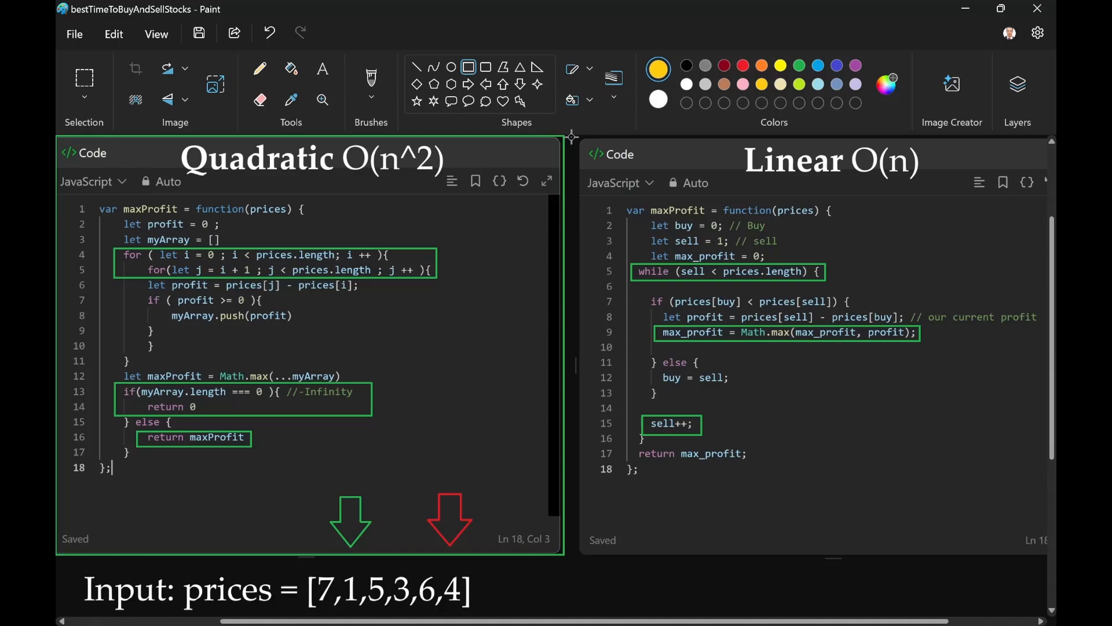
drag(571, 134, 1004, 279)
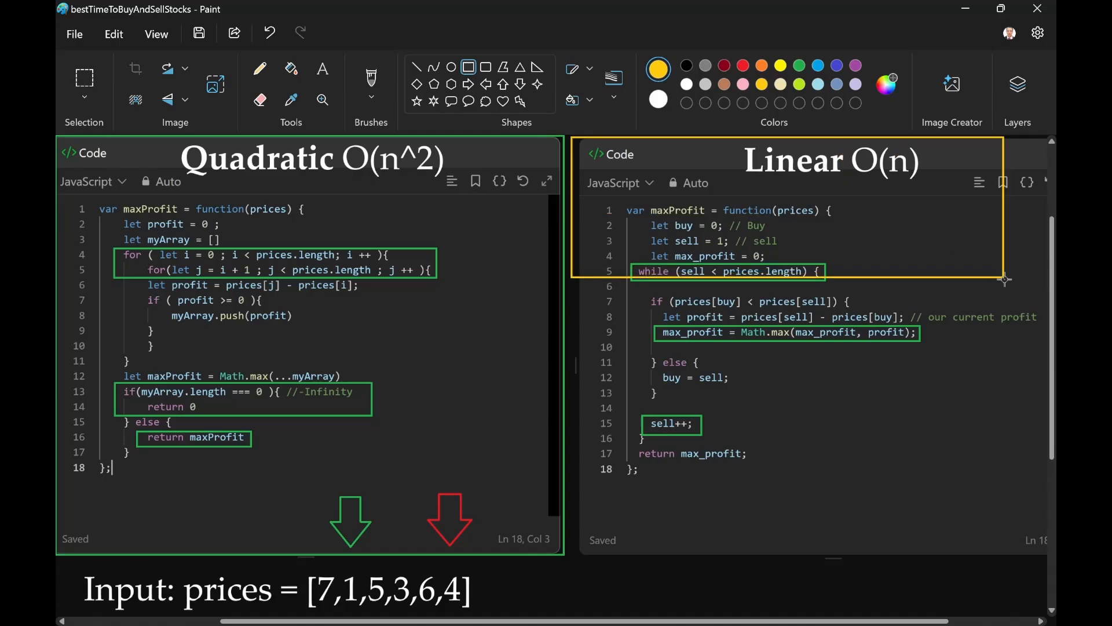